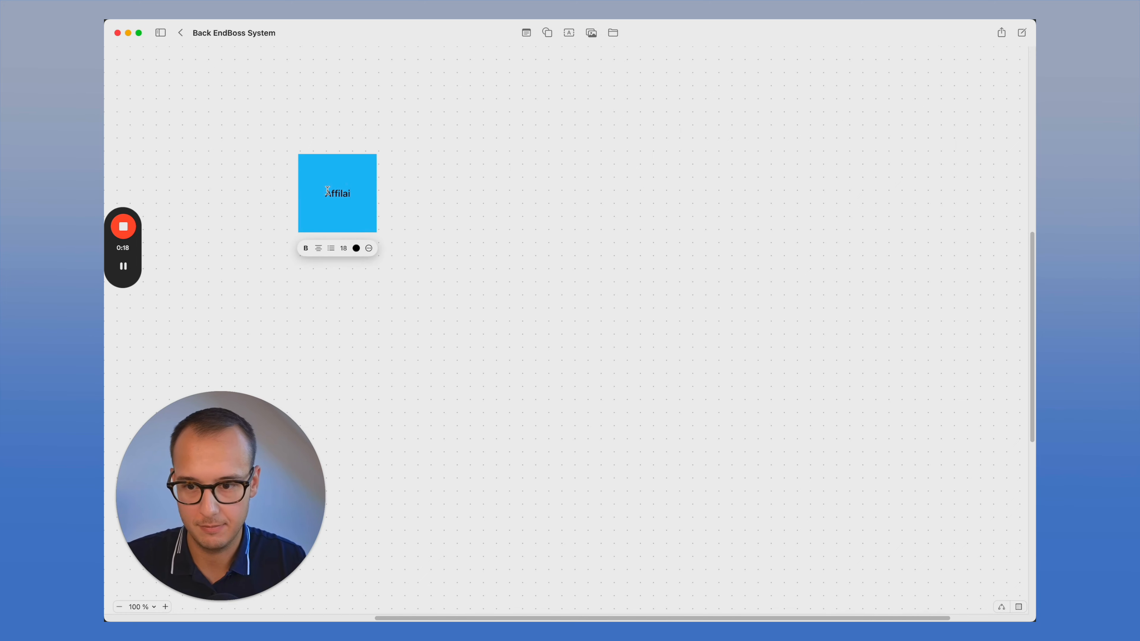
Label the blue square 'Affiliate Offer' and finish editing it
text(te Offer)
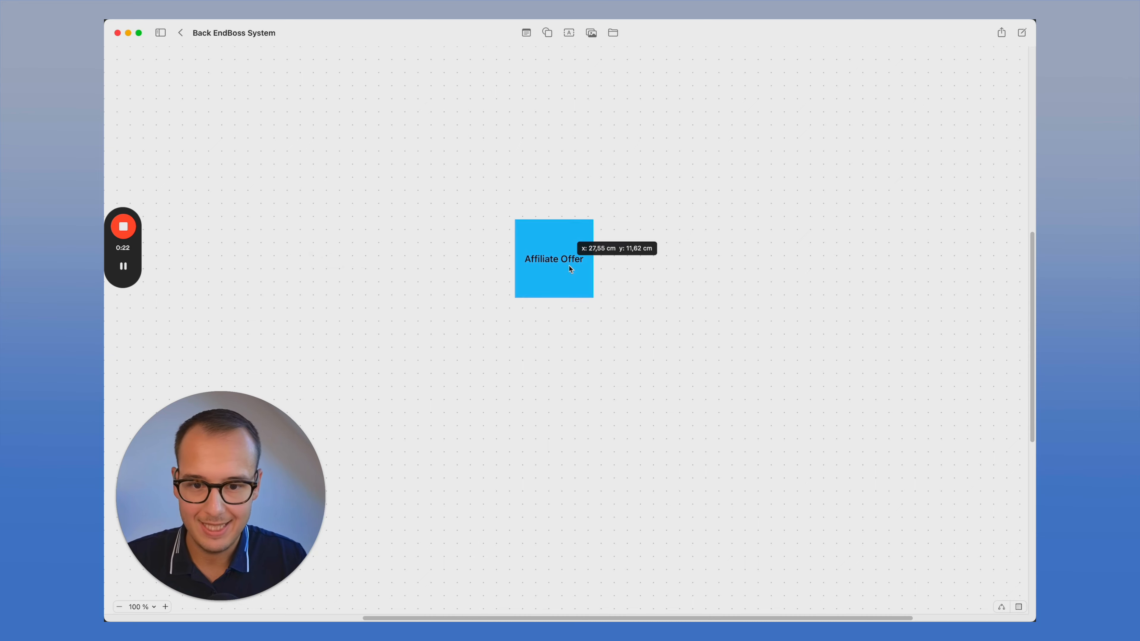
click(547, 33)
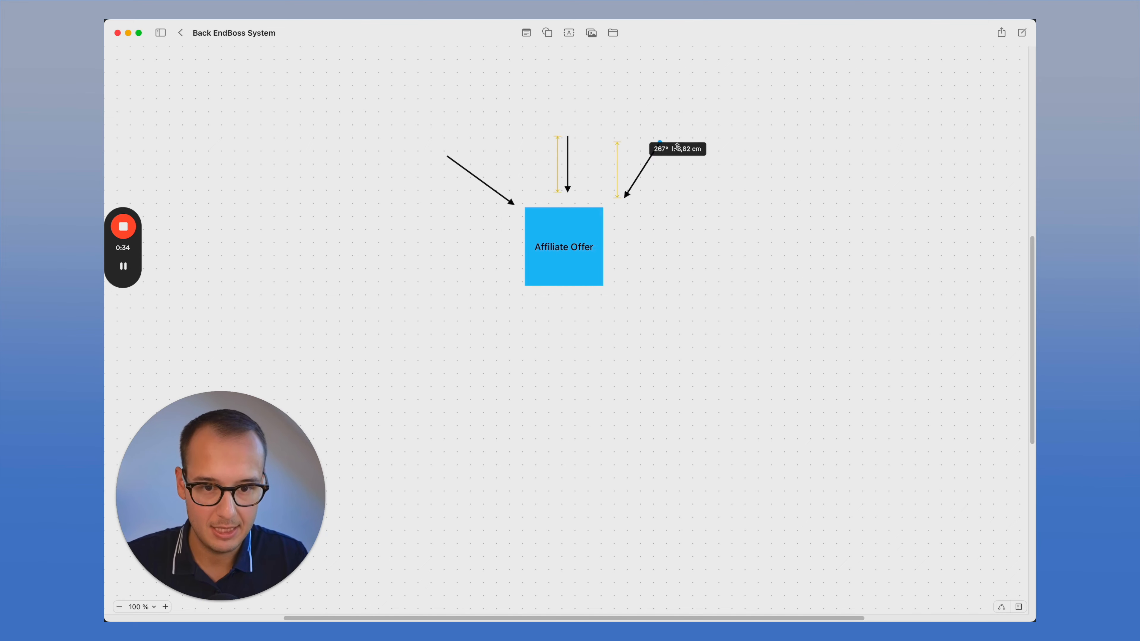
Insert a square from the Shapes library to become the wide 'Traffic' box
click(547, 33)
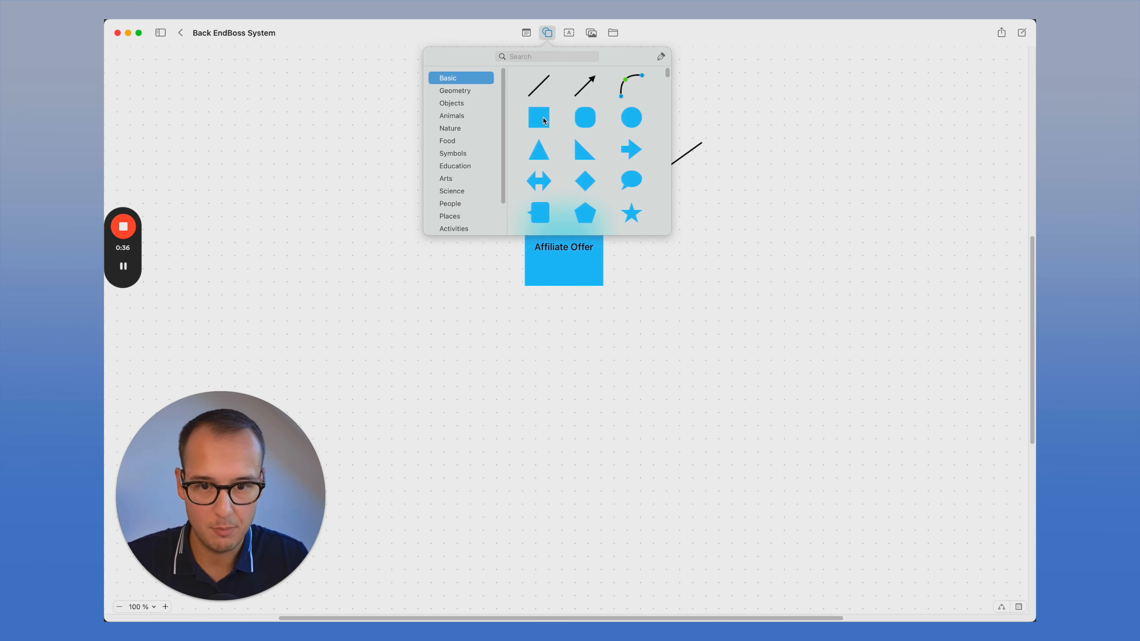
click(537, 117)
text(Traffic)
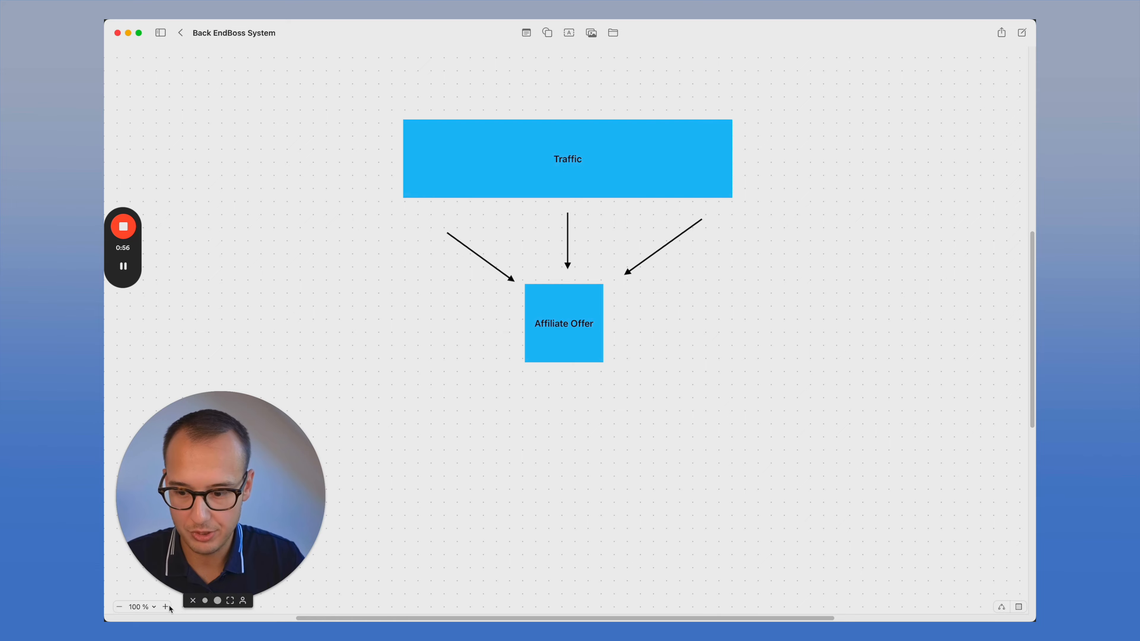
Zoom to 125% and start a text box below Affiliate Offer for the large '?'
click(165, 607)
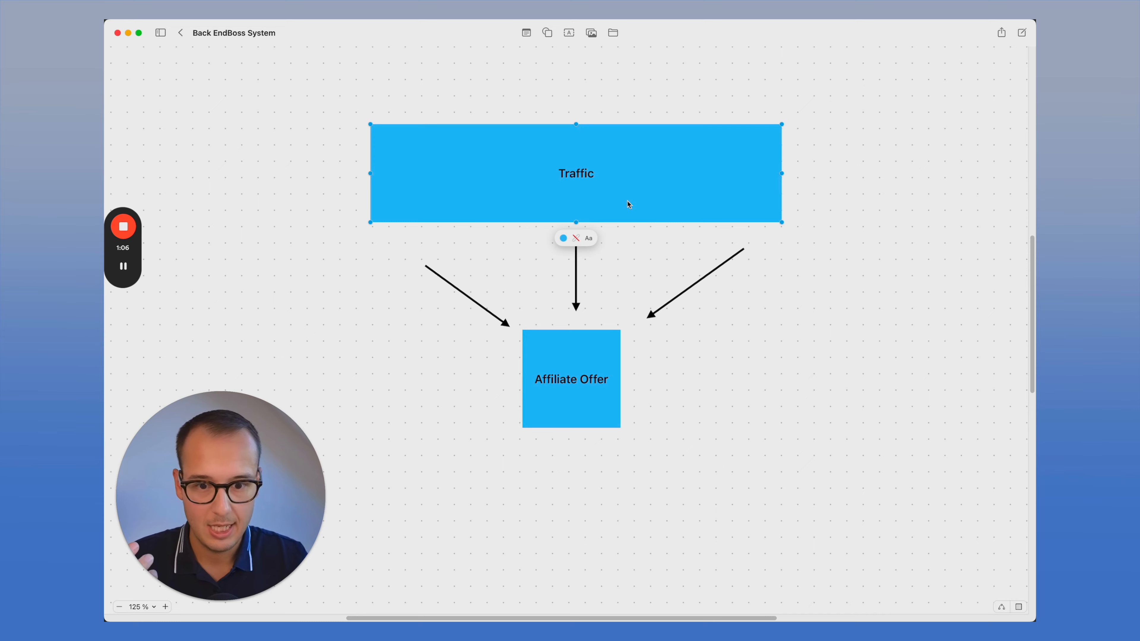
mouse_move(763, 118)
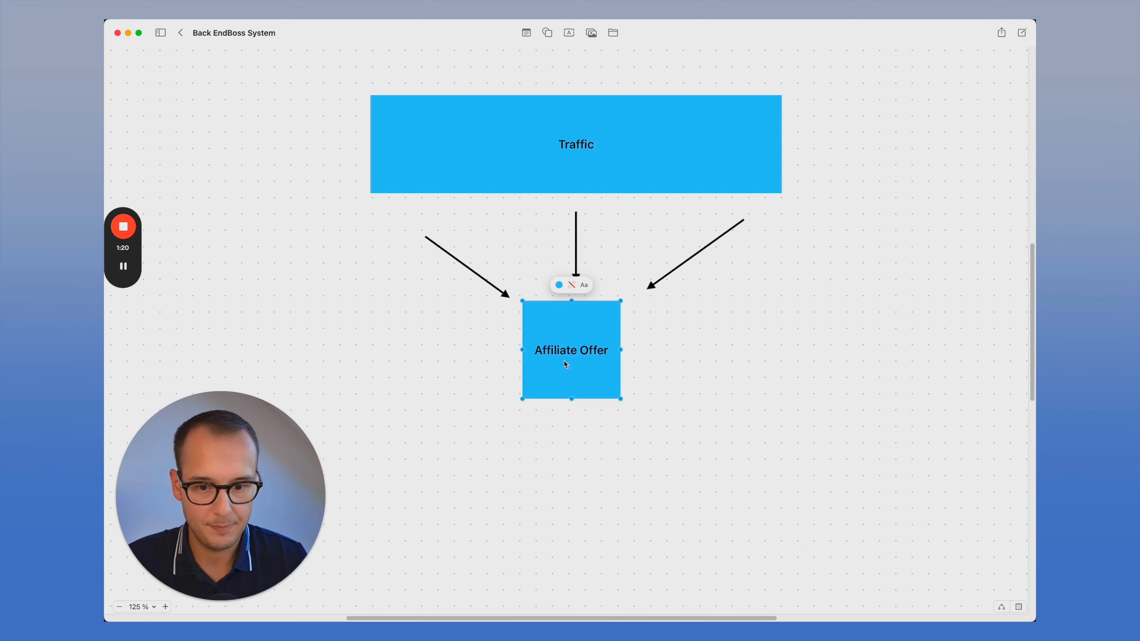
click(698, 399)
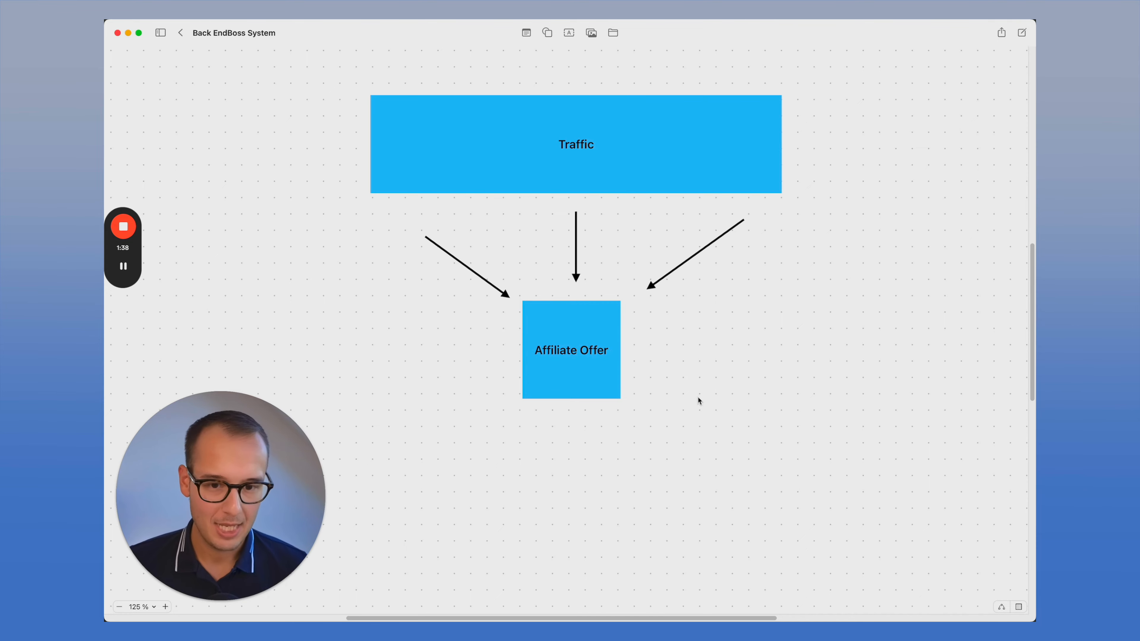
mouse_move(653, 191)
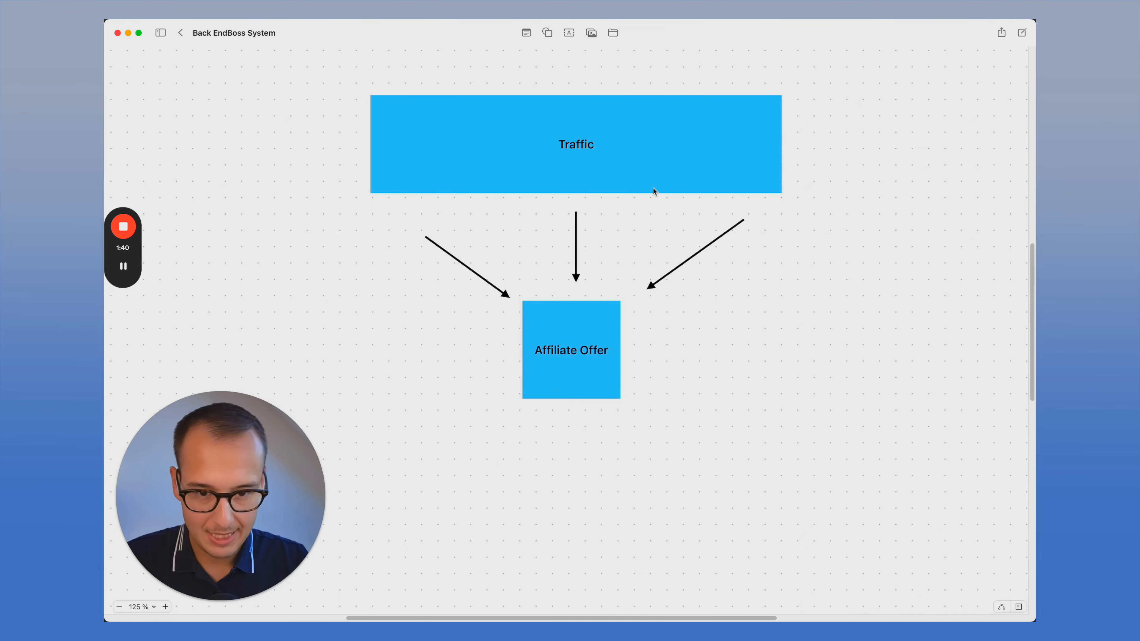
click(571, 350)
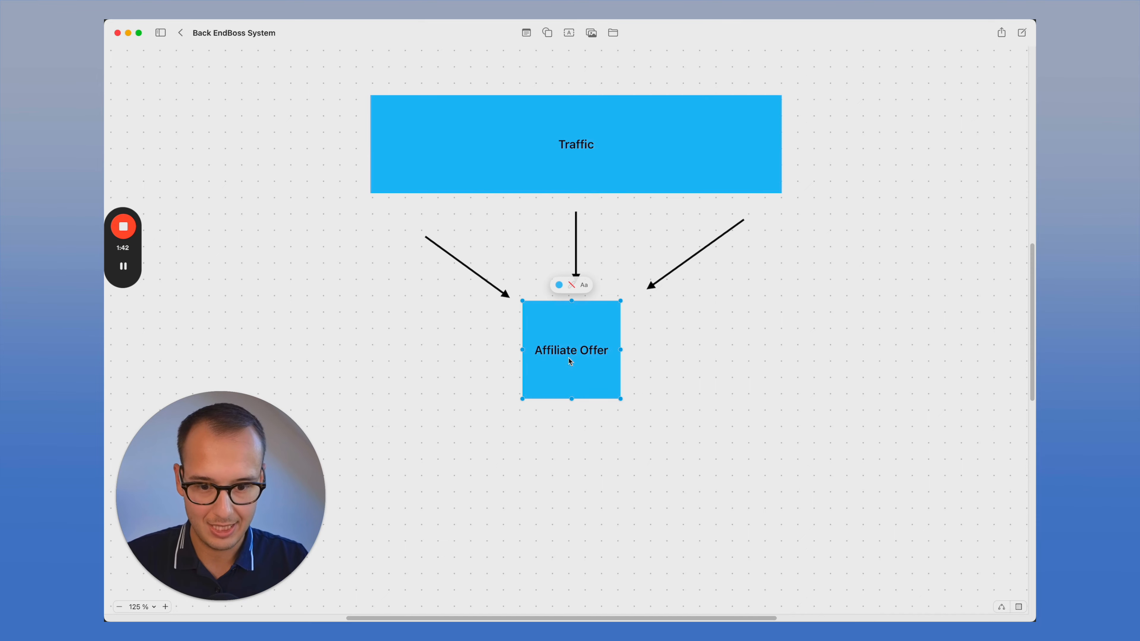
click(586, 433)
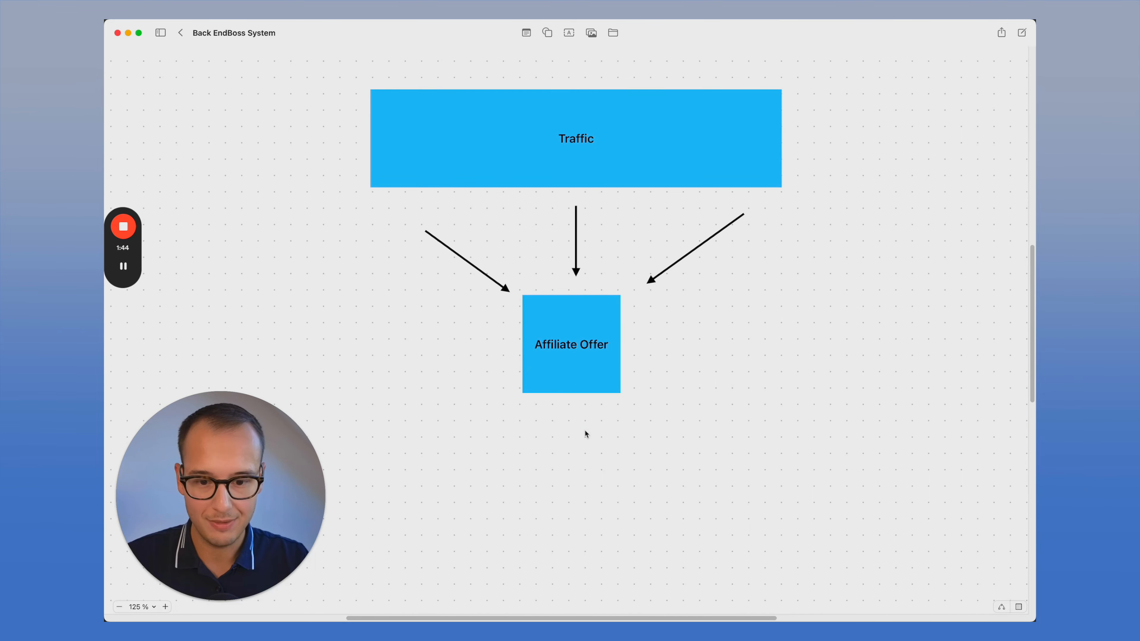
double_click(570, 339)
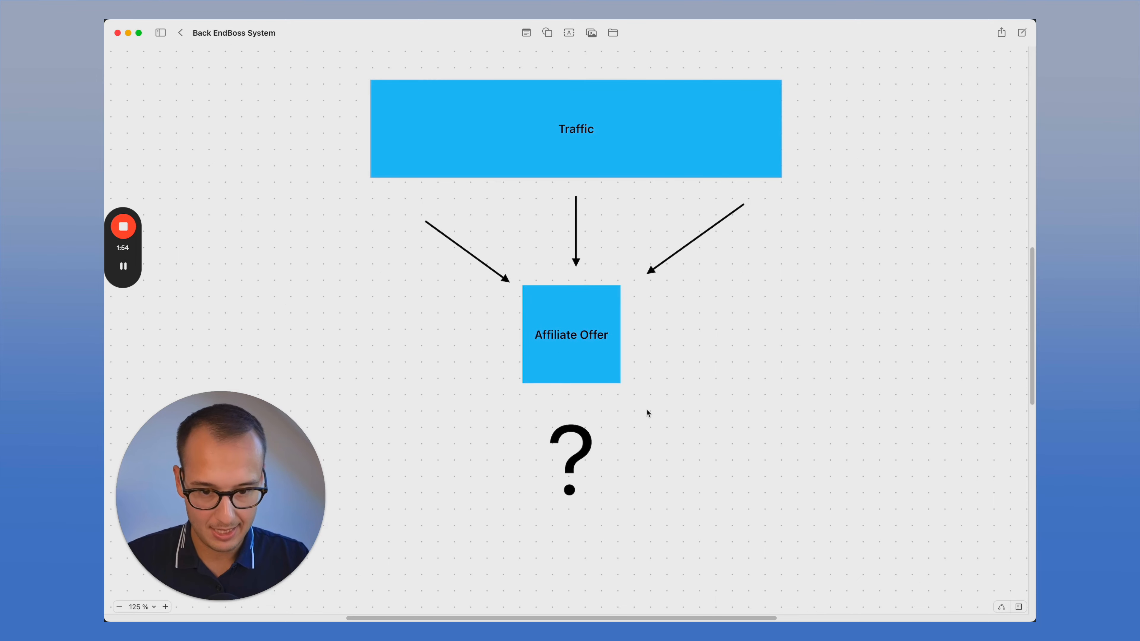
Start an empty text box just to the right of the Affiliate Offer box
click(570, 334)
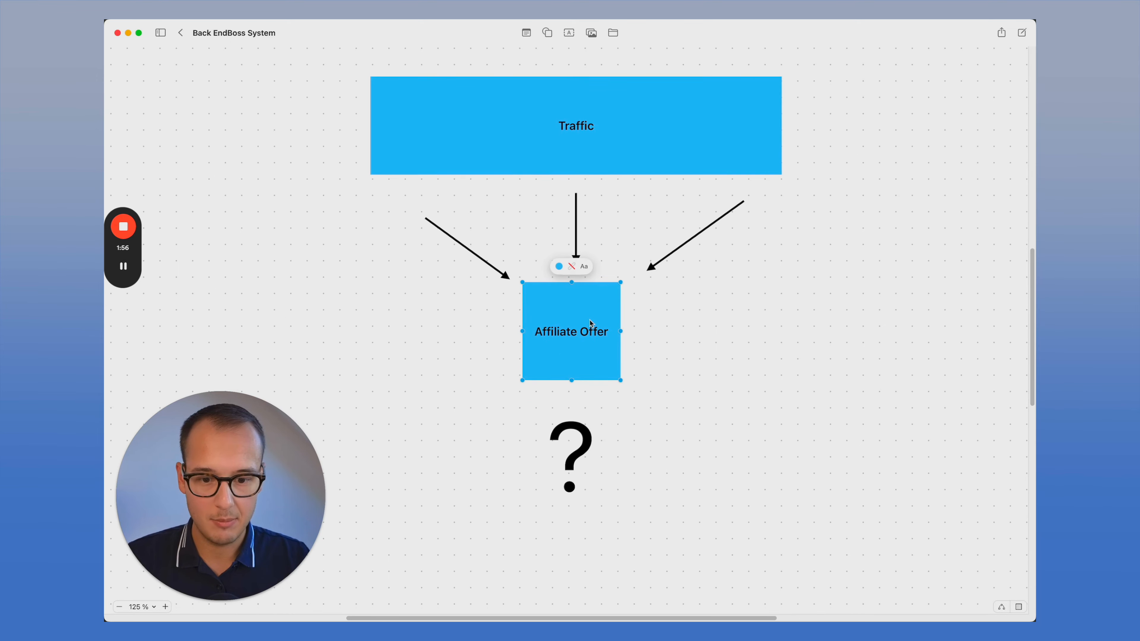
click(423, 391)
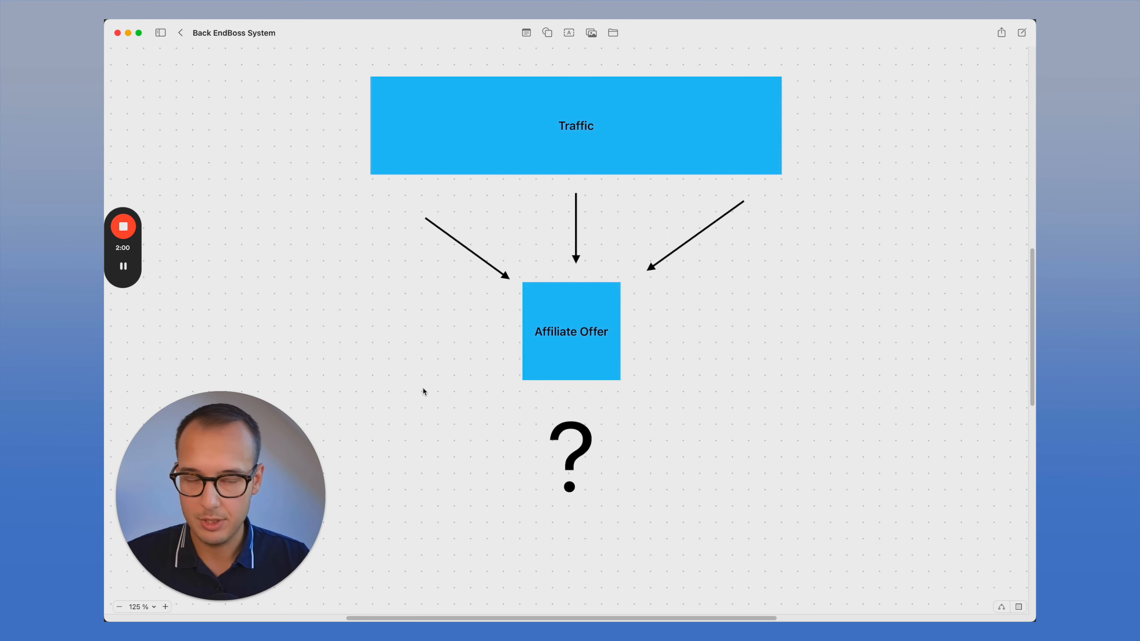
click(570, 332)
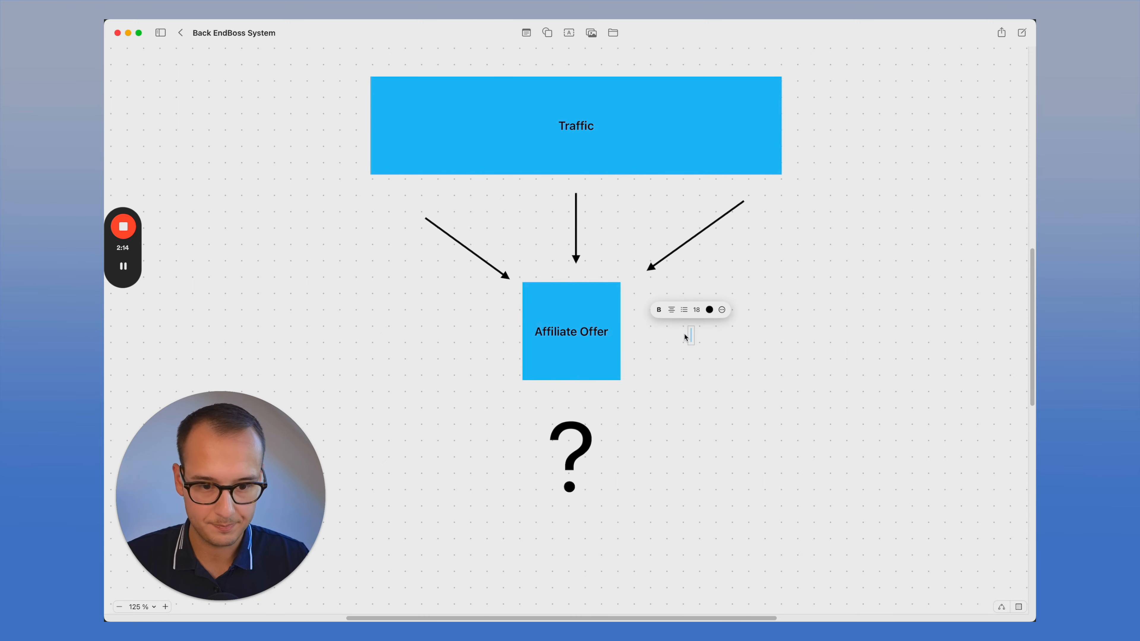
Write the '30 Day Cookie Window' note and position it beside Affiliate Offer
text(30 Day Cook)
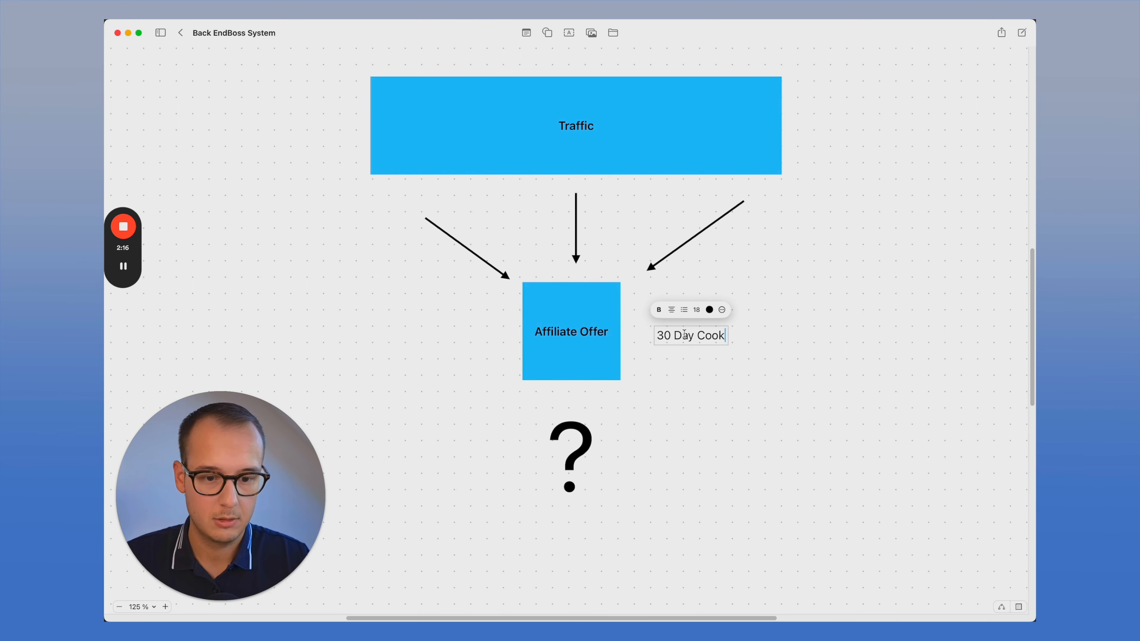
text(ie Window)
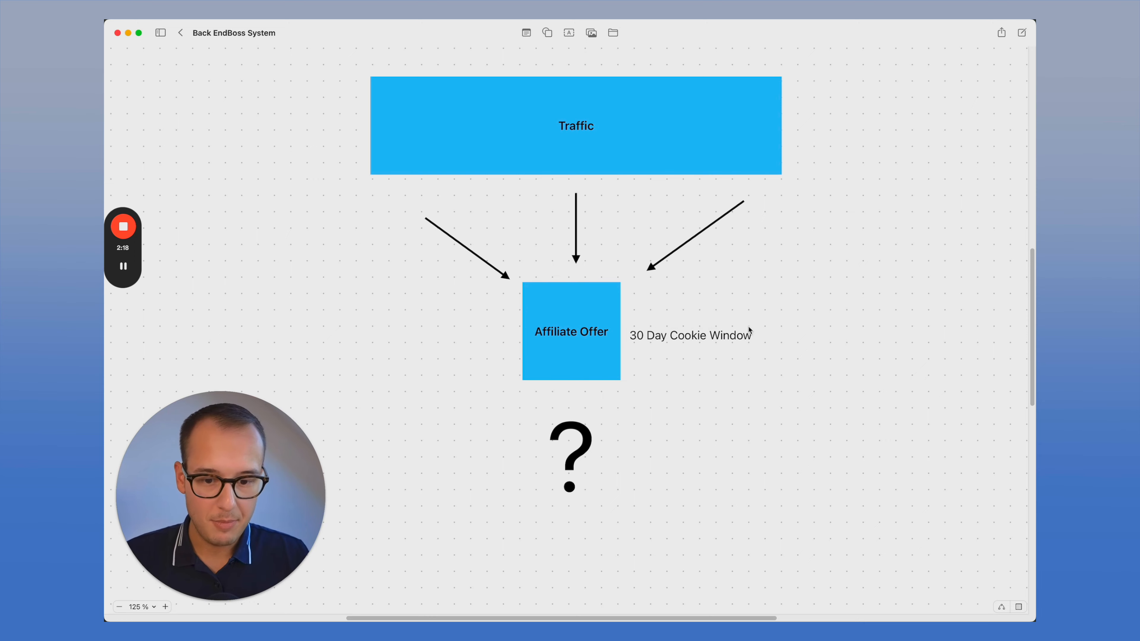
click(689, 335)
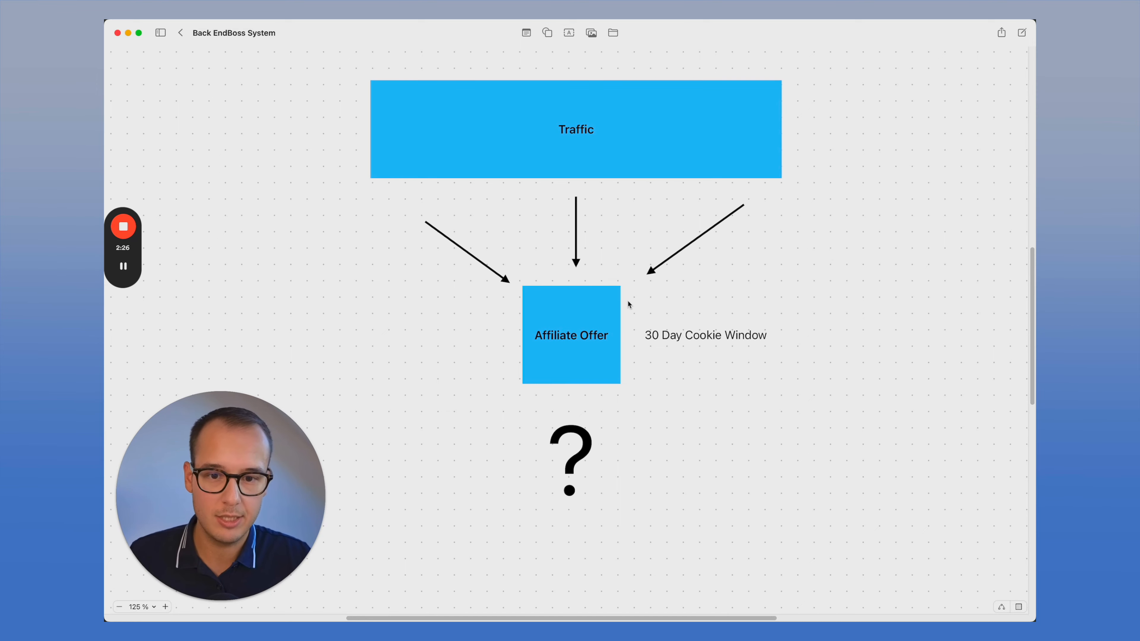
mouse_move(476, 378)
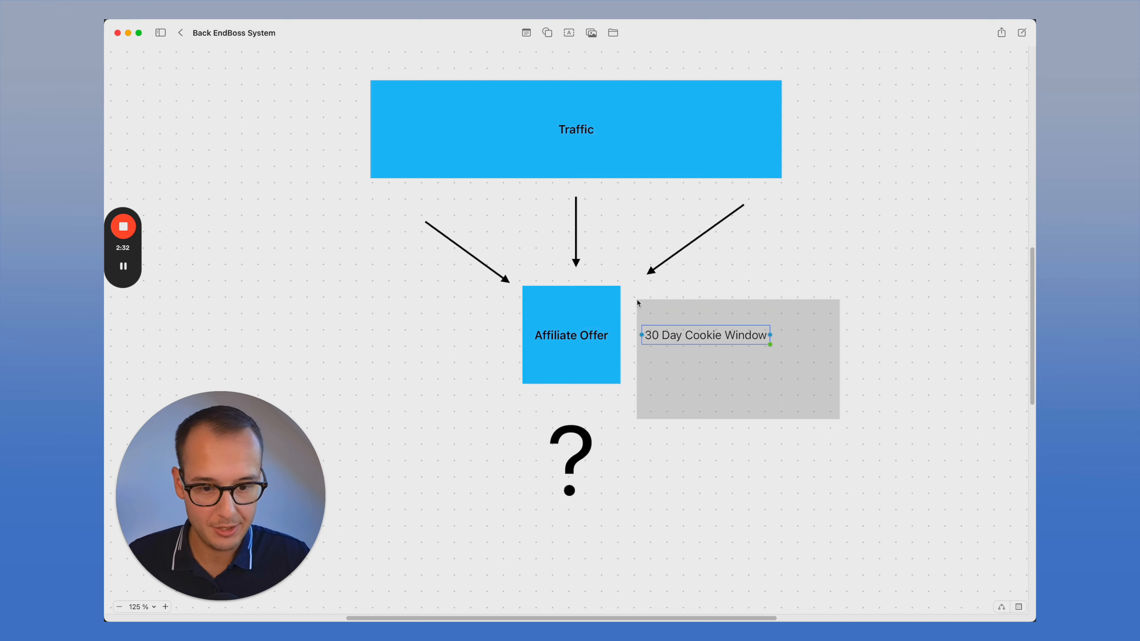
click(799, 403)
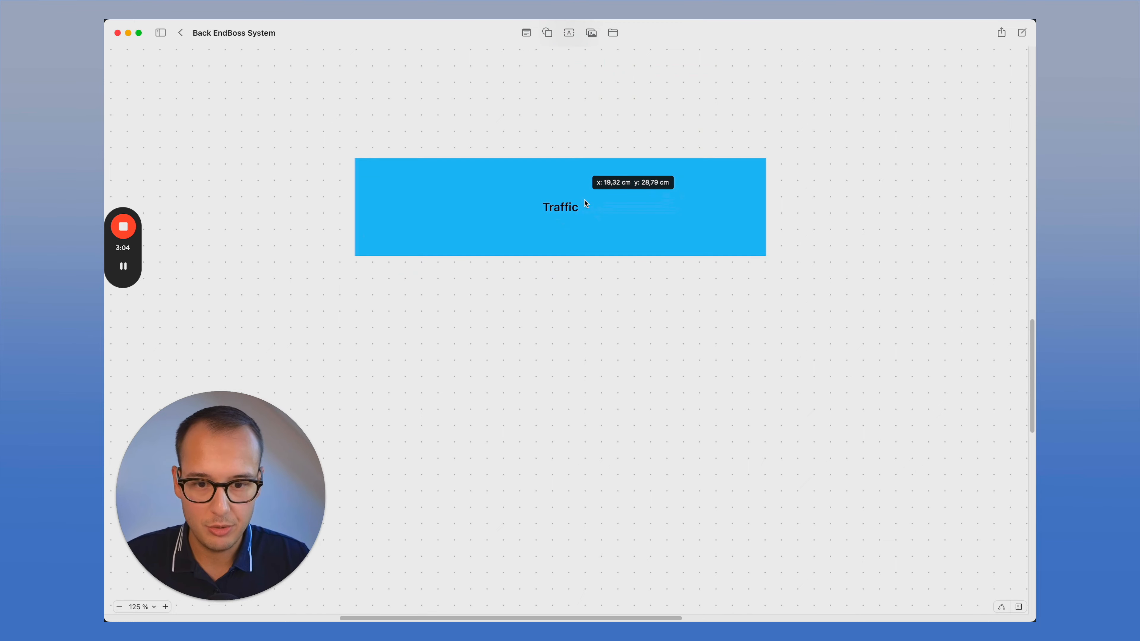
Insert a square below Traffic and label it 'Own Infrastructure'
click(547, 33)
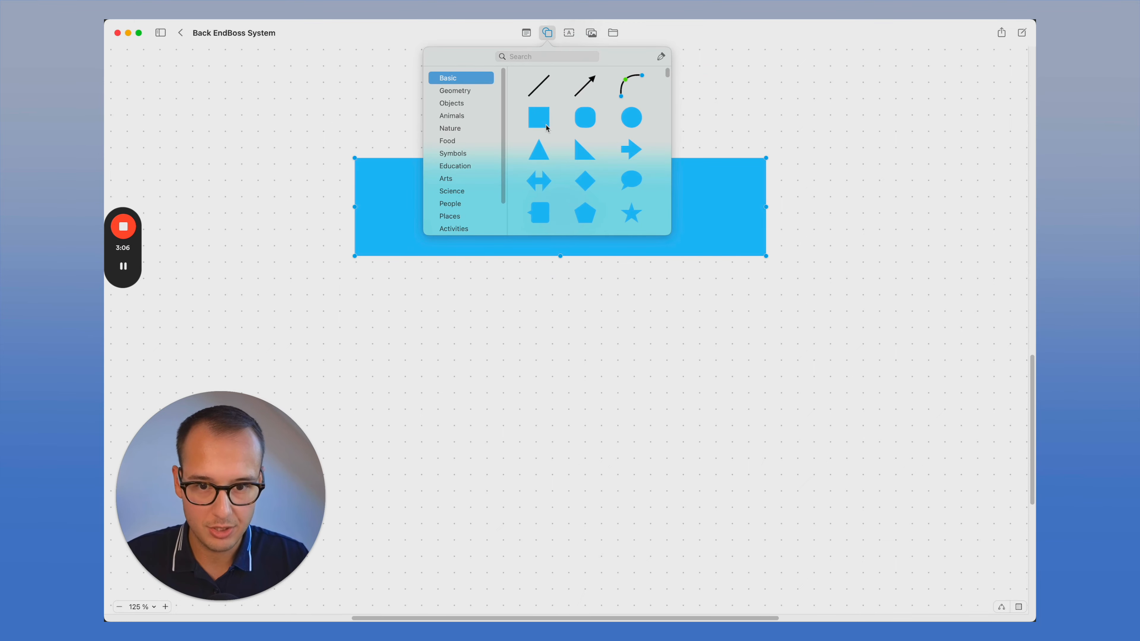
click(538, 117)
text(Own Infrastructure)
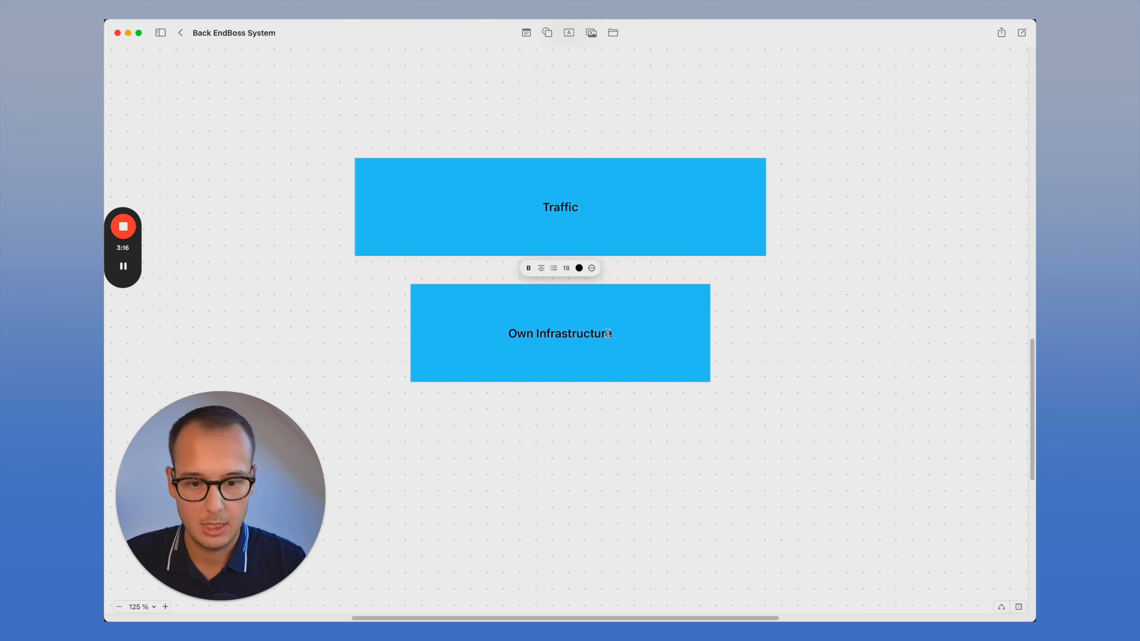
click(645, 345)
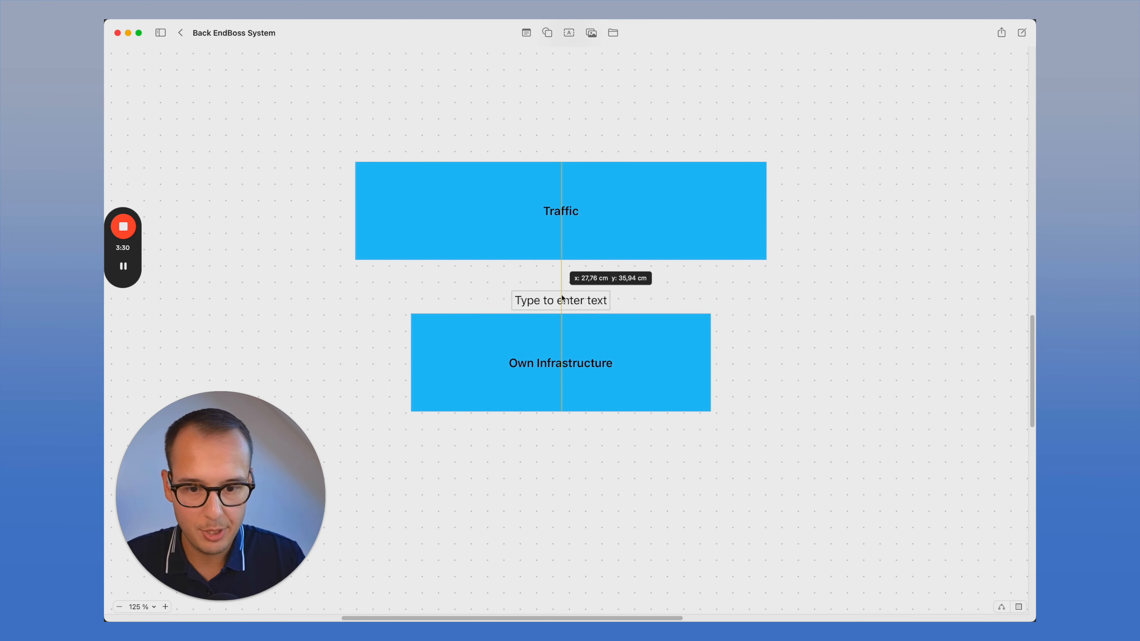
Label the gap between the boxes 'Freebie, Lead Magnet...'
text(Freeb)
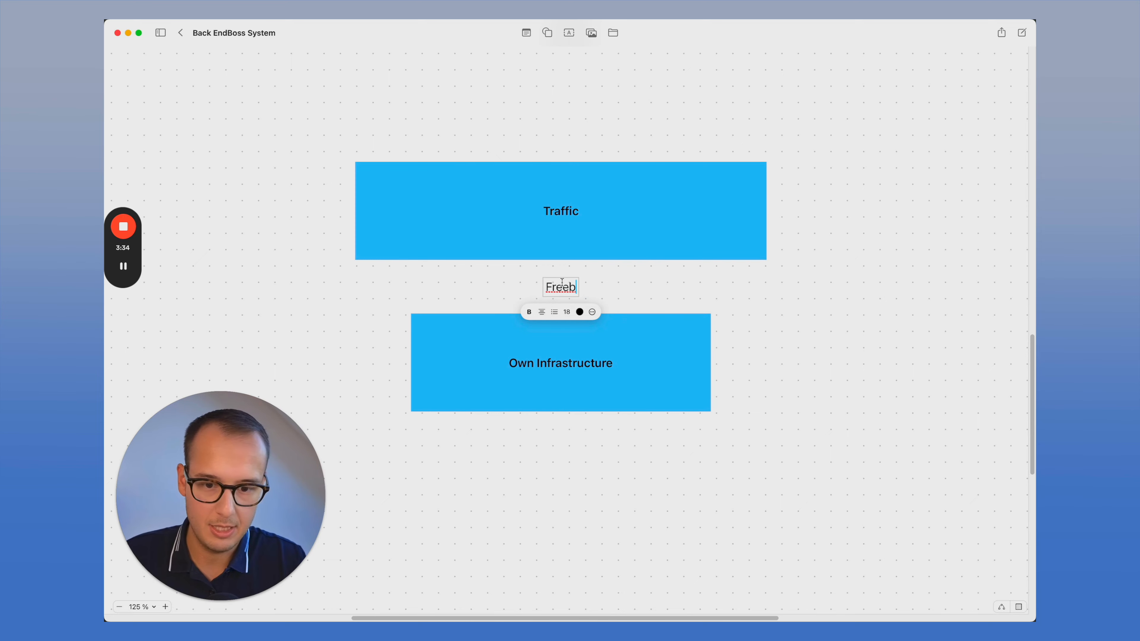
text(ie,)
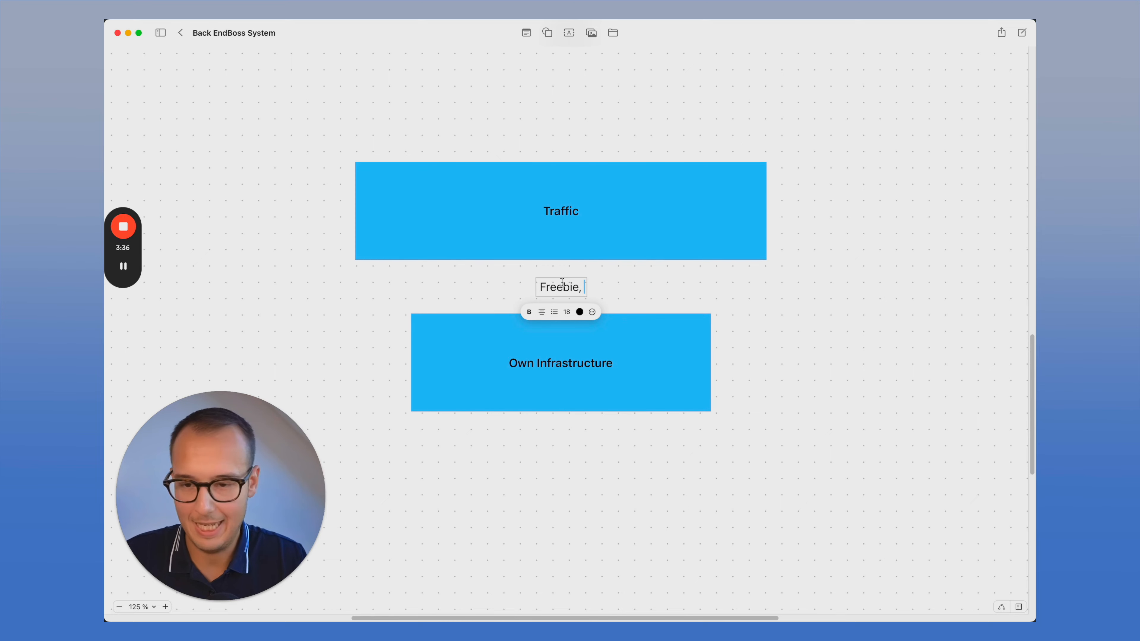
text(Lead Magnet...)
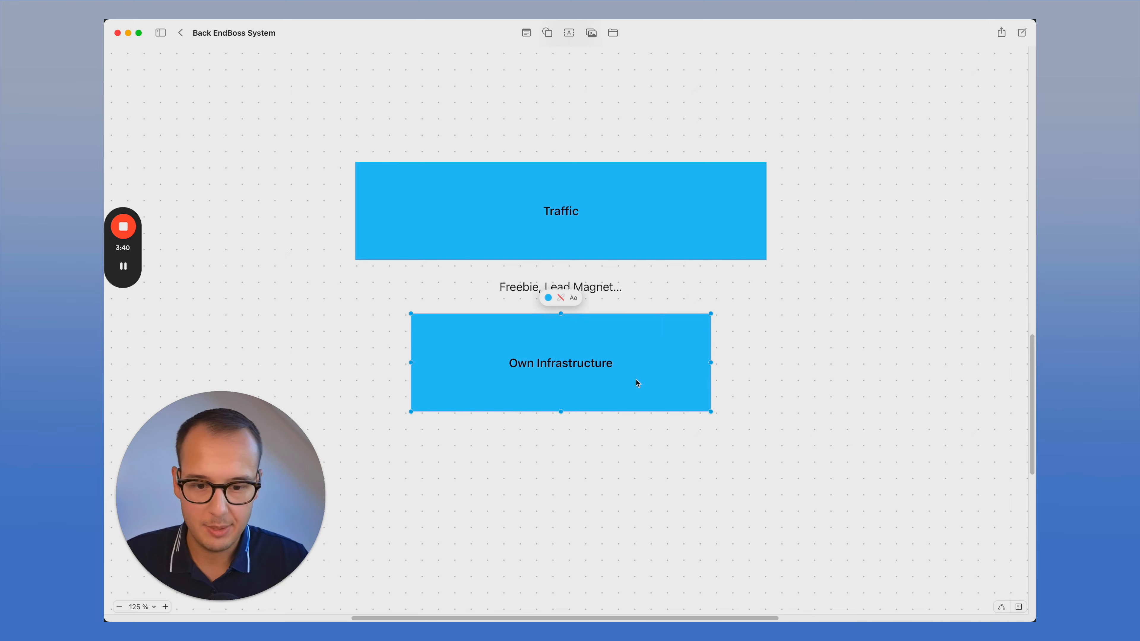
Rename the lower box to 'Own Infrastructure (E-Mail)'
double_click(560, 362)
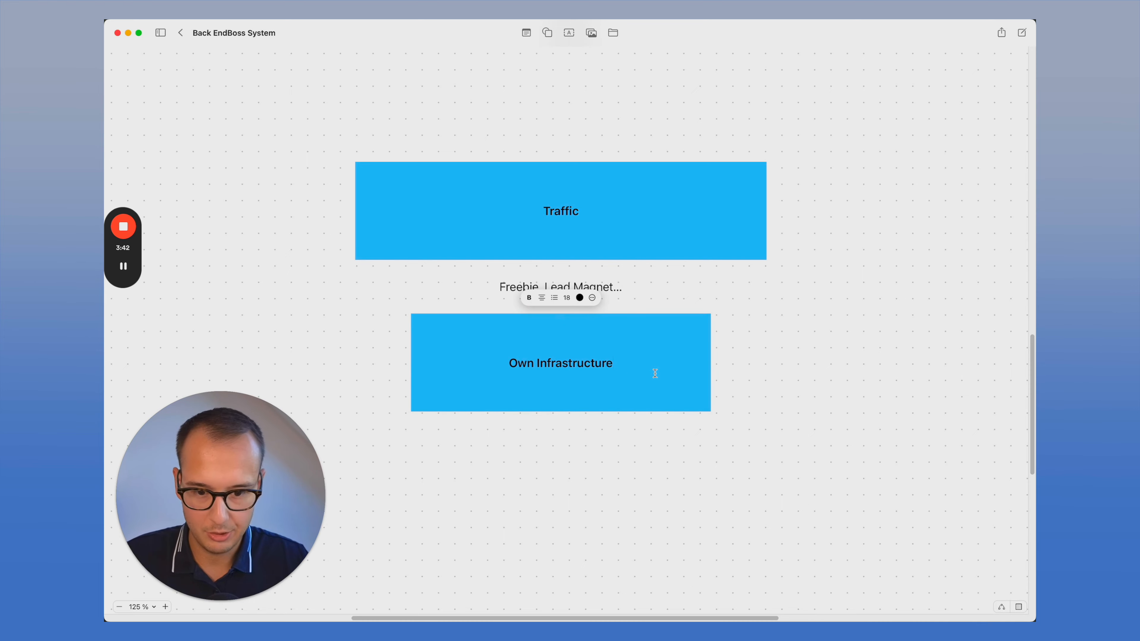
text((E-Mai)
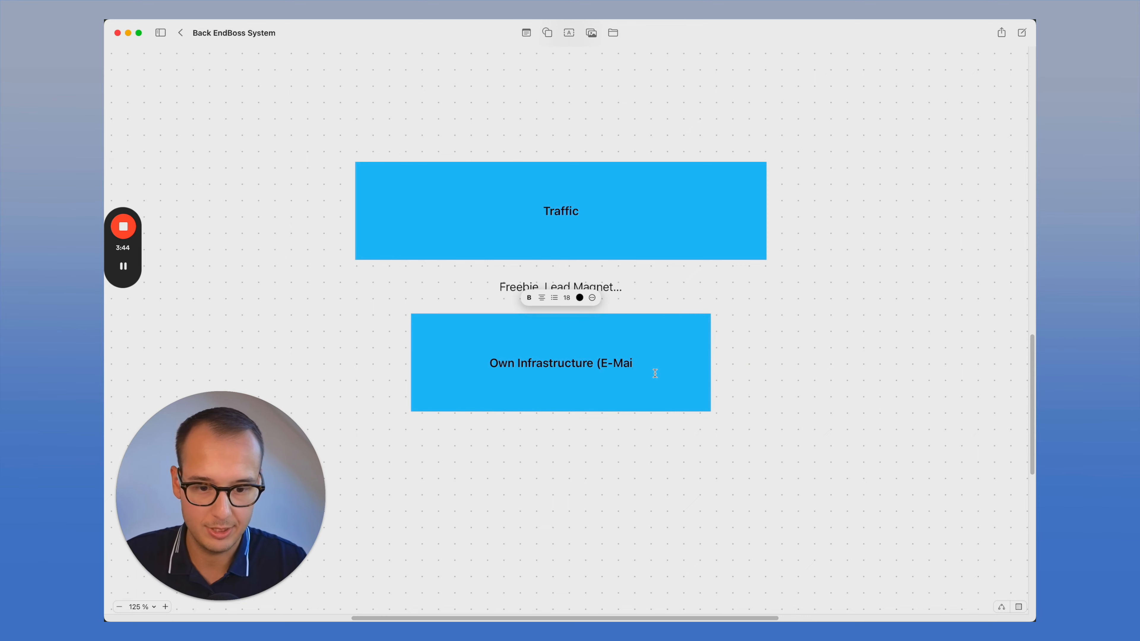
text(l)
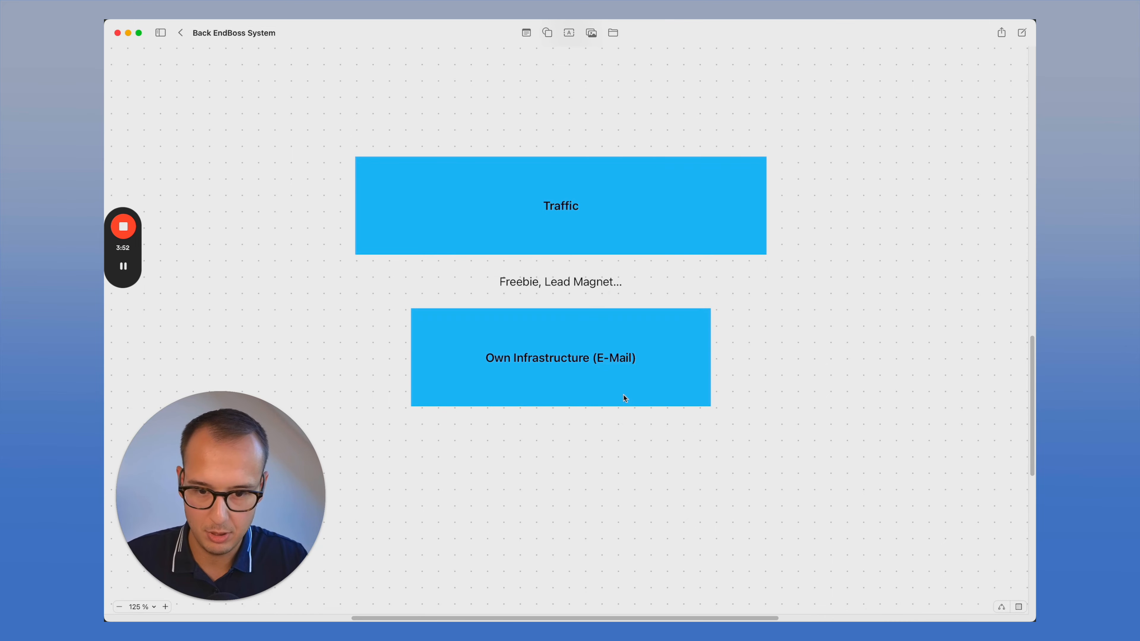
Insert three squares below Own Infrastructure labelled 'Seq 1', 'Seq 2' and 'Seq 3'
click(546, 32)
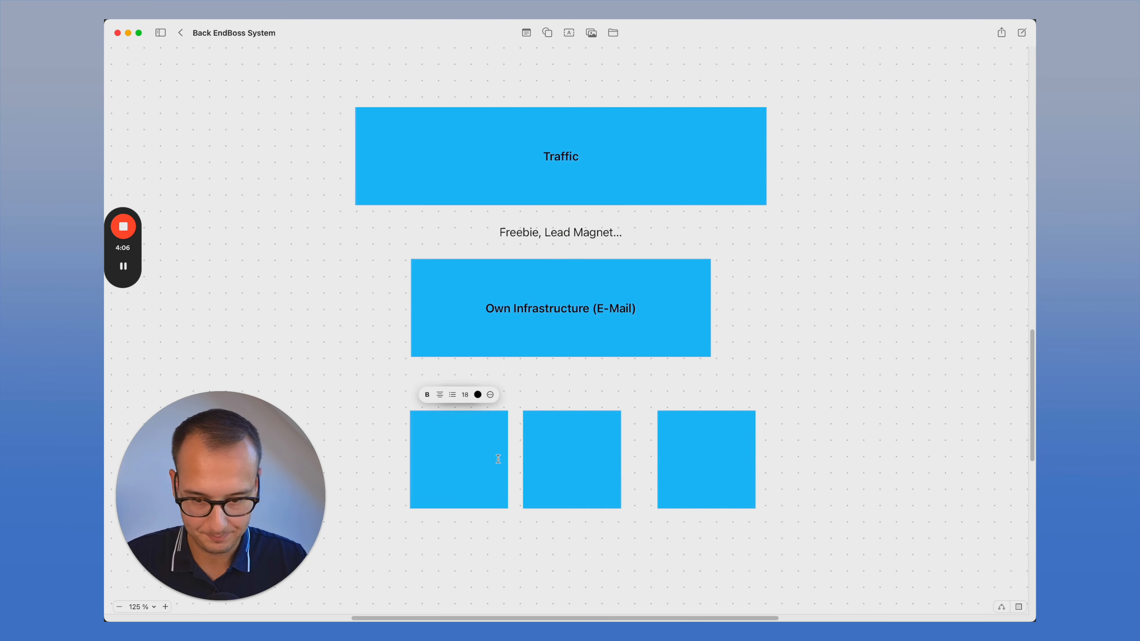
text(Seq 1)
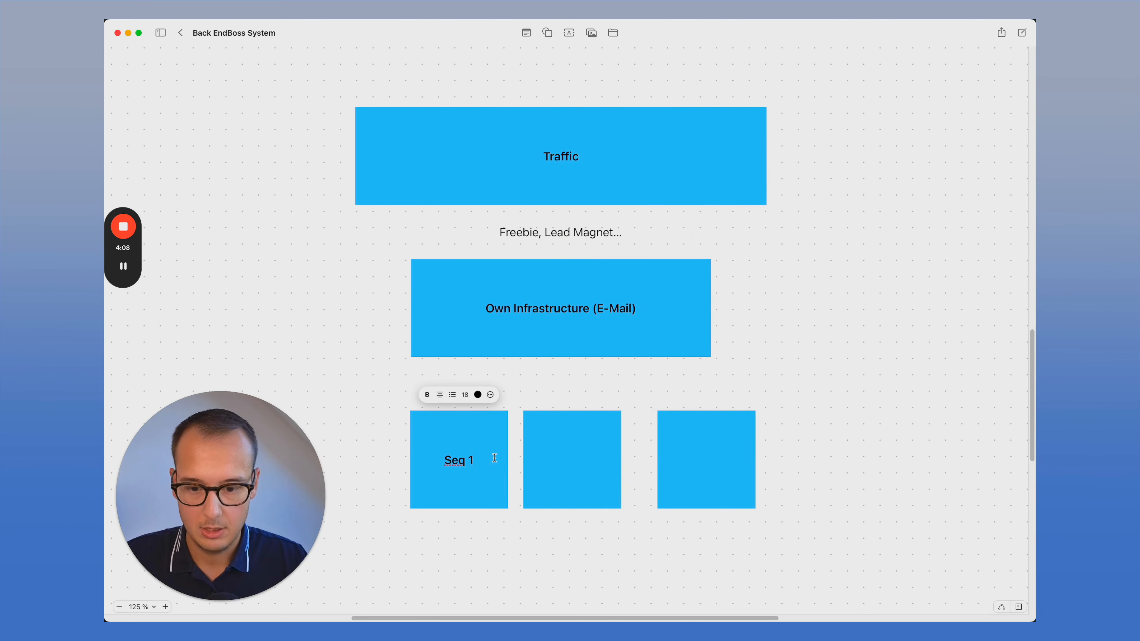
text(Seq 2)
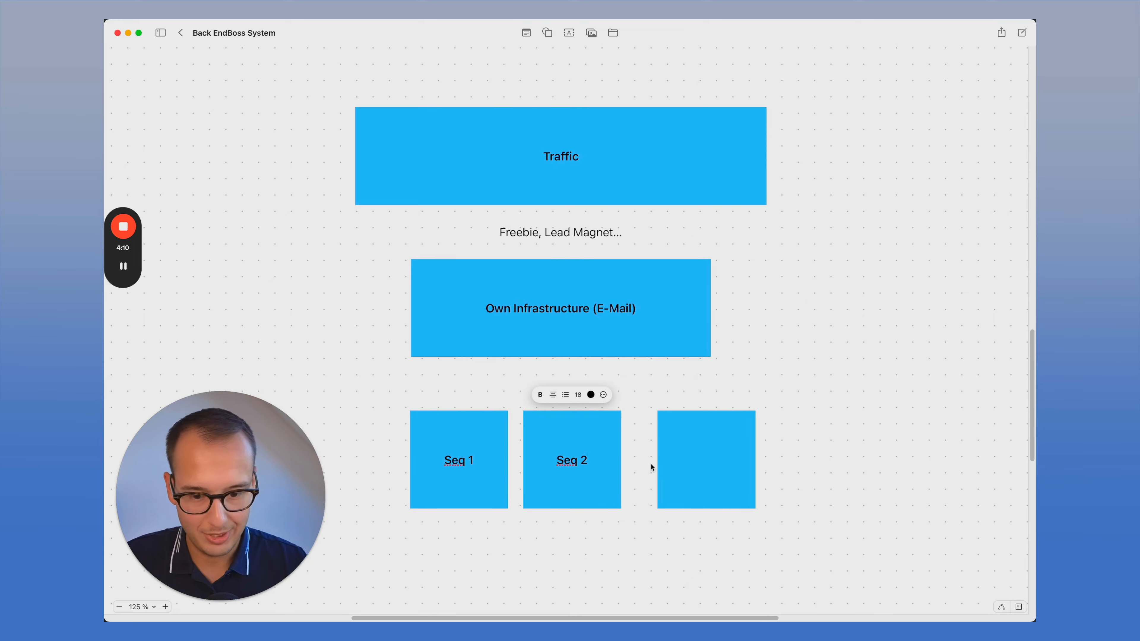
text(Seq 3)
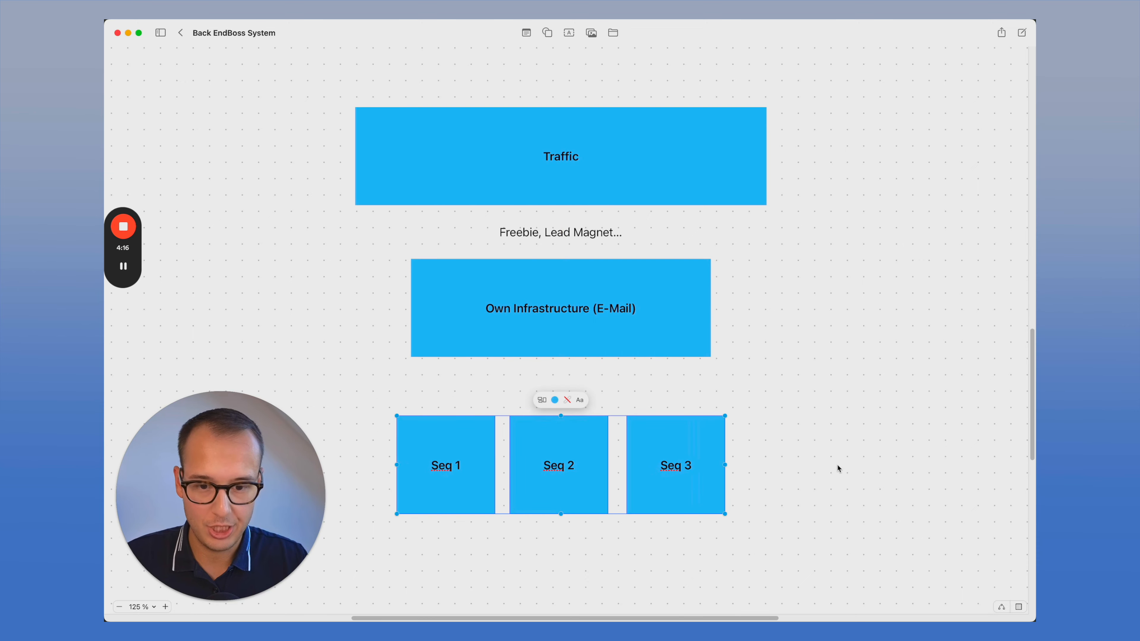
Drag the Seq 1–3 row lower to widen the gap under Own Infrastructure (E-Mail)
click(560, 156)
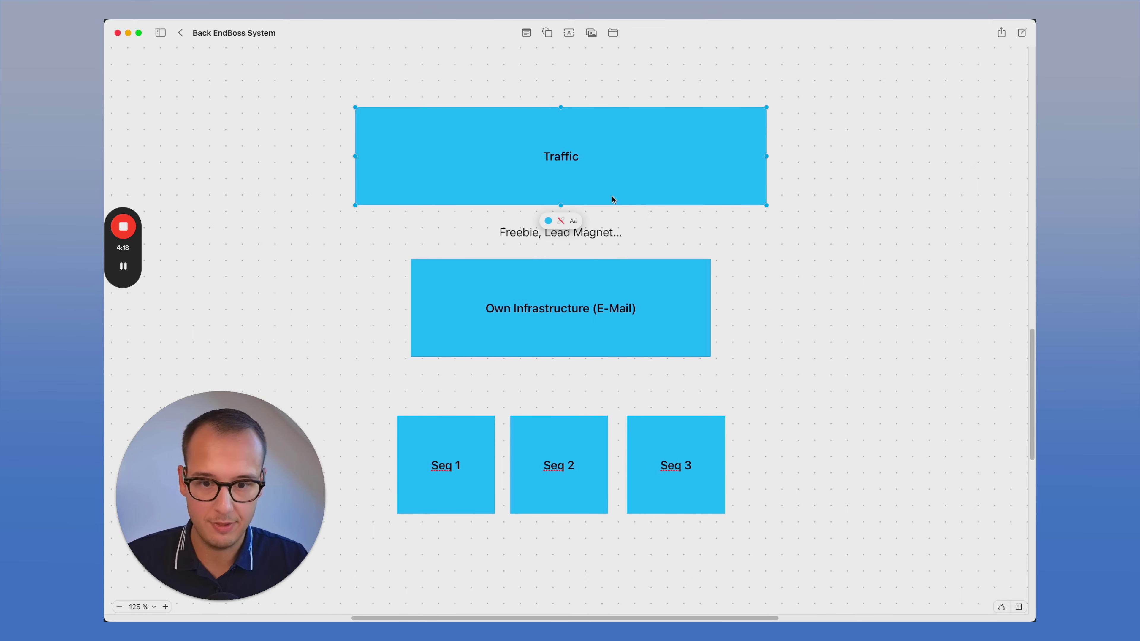
click(560, 308)
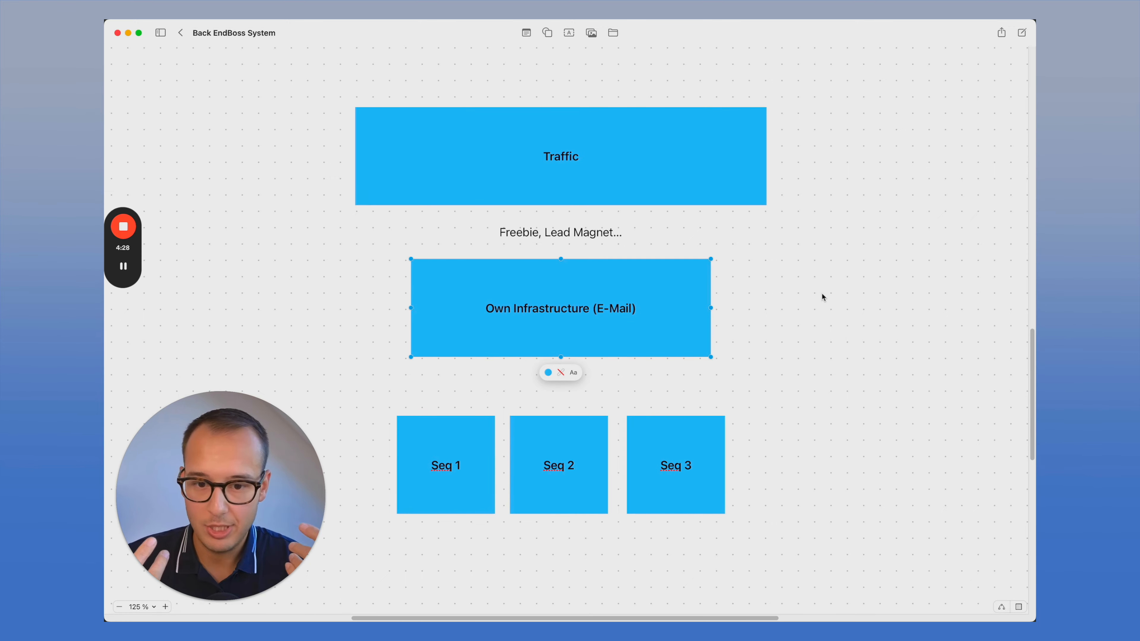
mouse_move(663, 316)
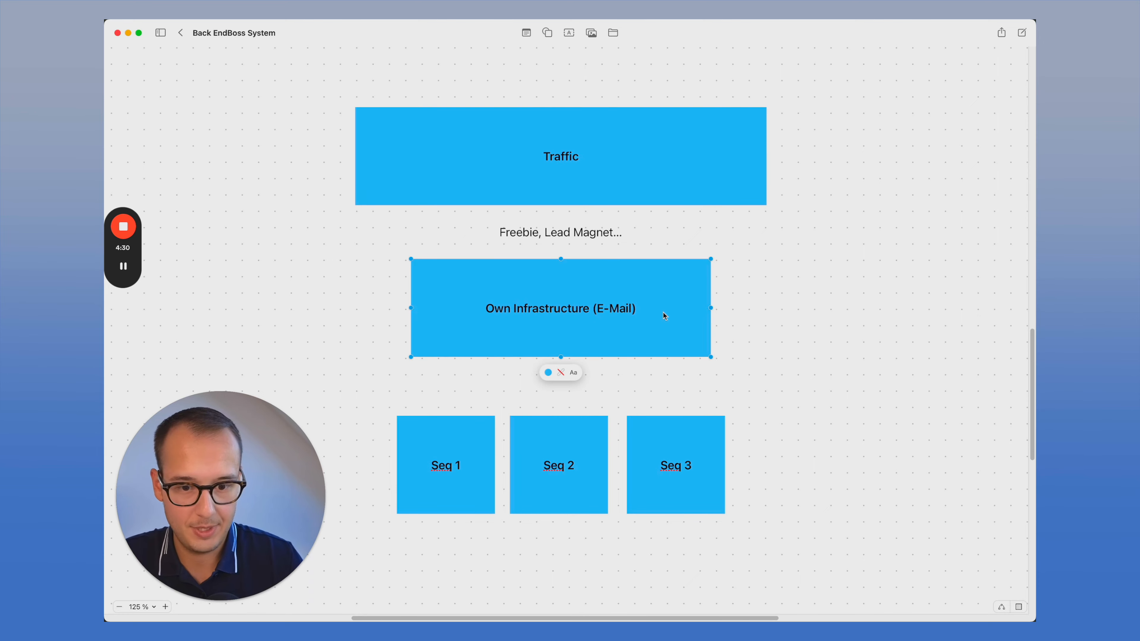
click(820, 307)
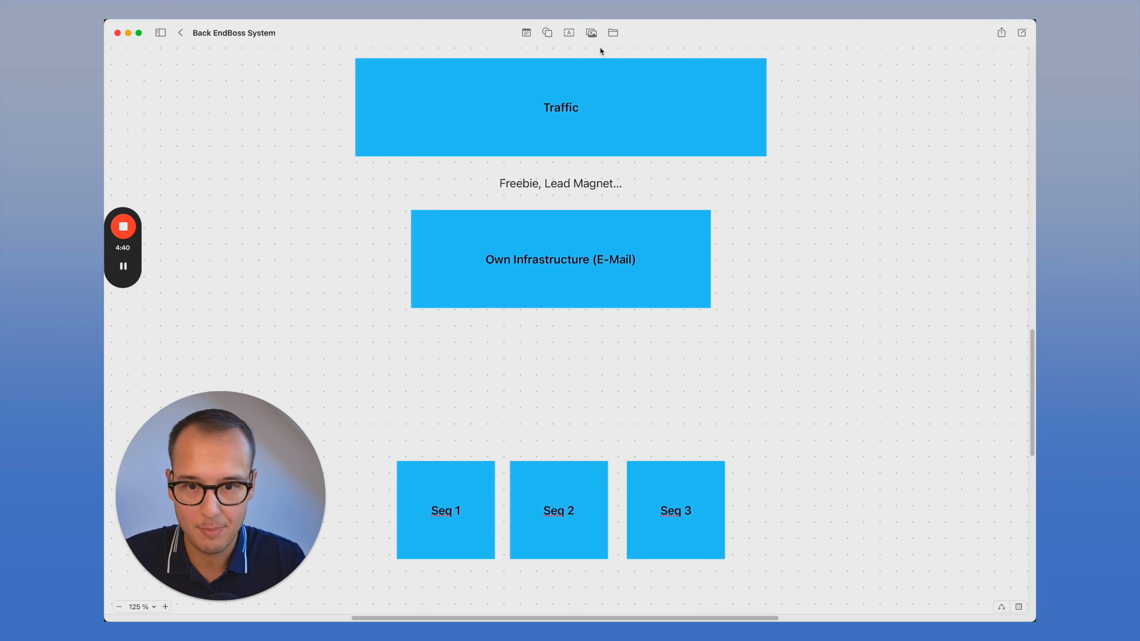
Insert a square from the Shapes library to frame the Seq boxes as 'BACKEND'
click(546, 33)
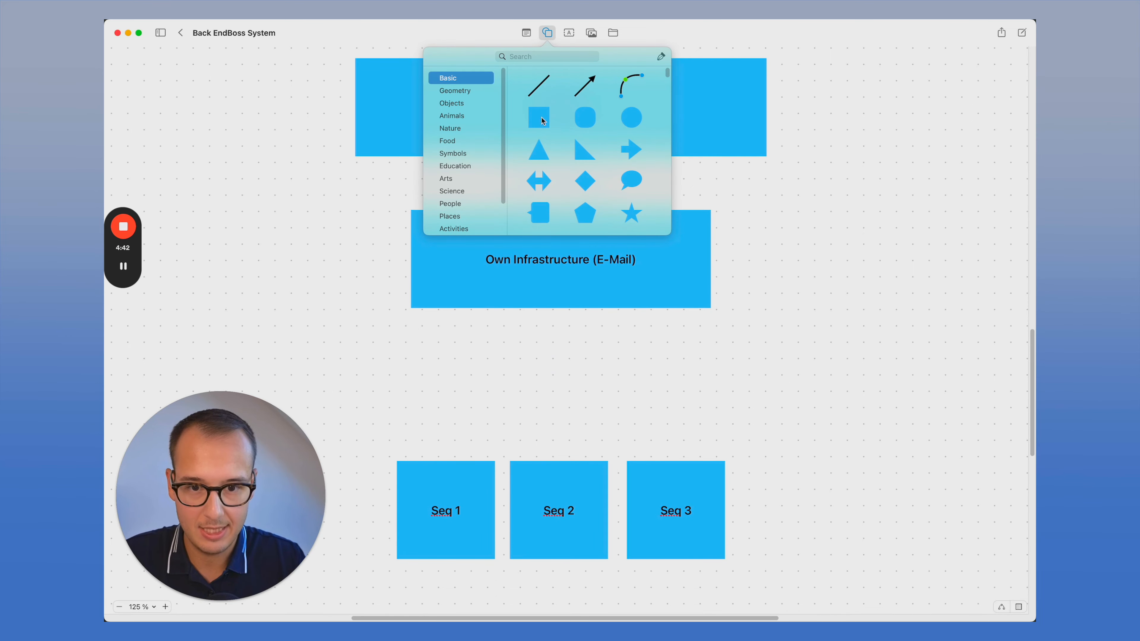
click(539, 117)
text(Seq 100)
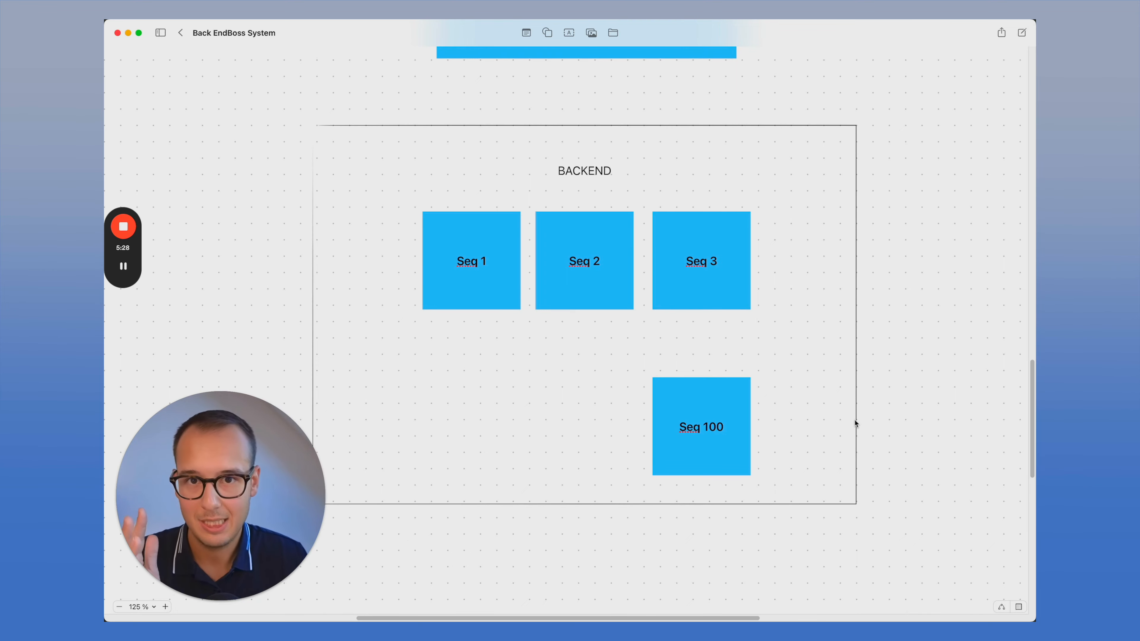
scroll(down, 3)
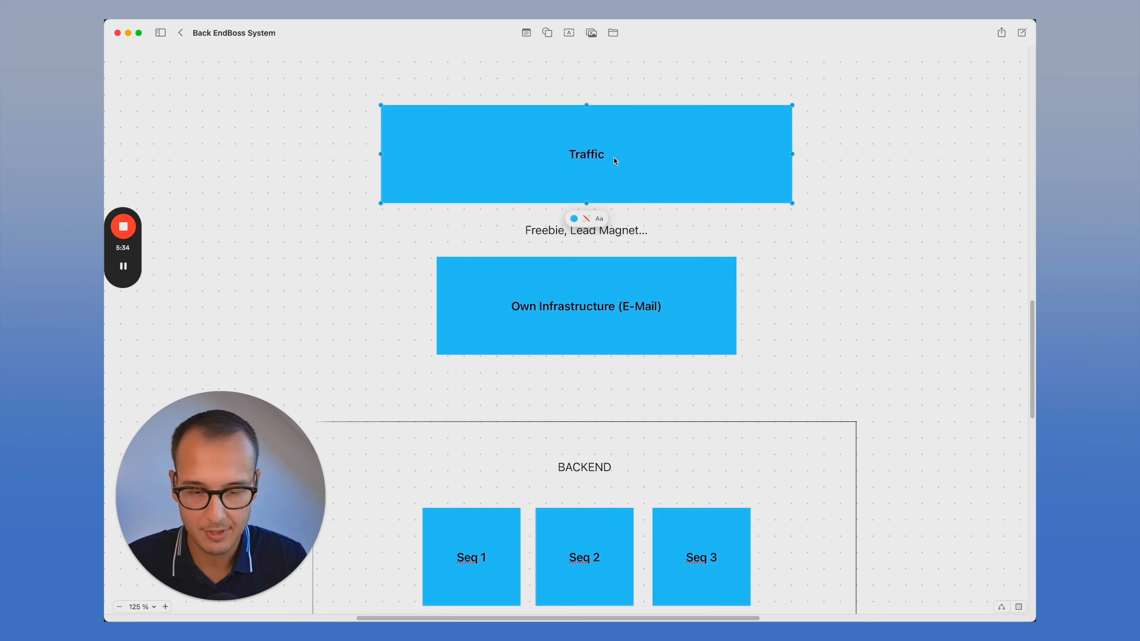
click(361, 247)
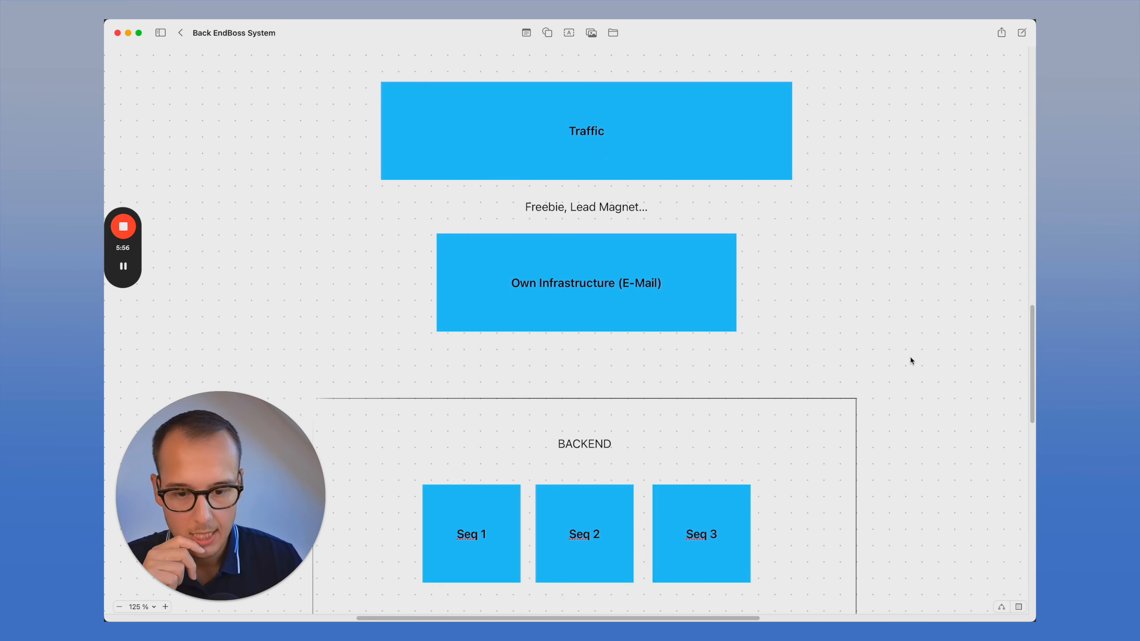
scroll(down, 3)
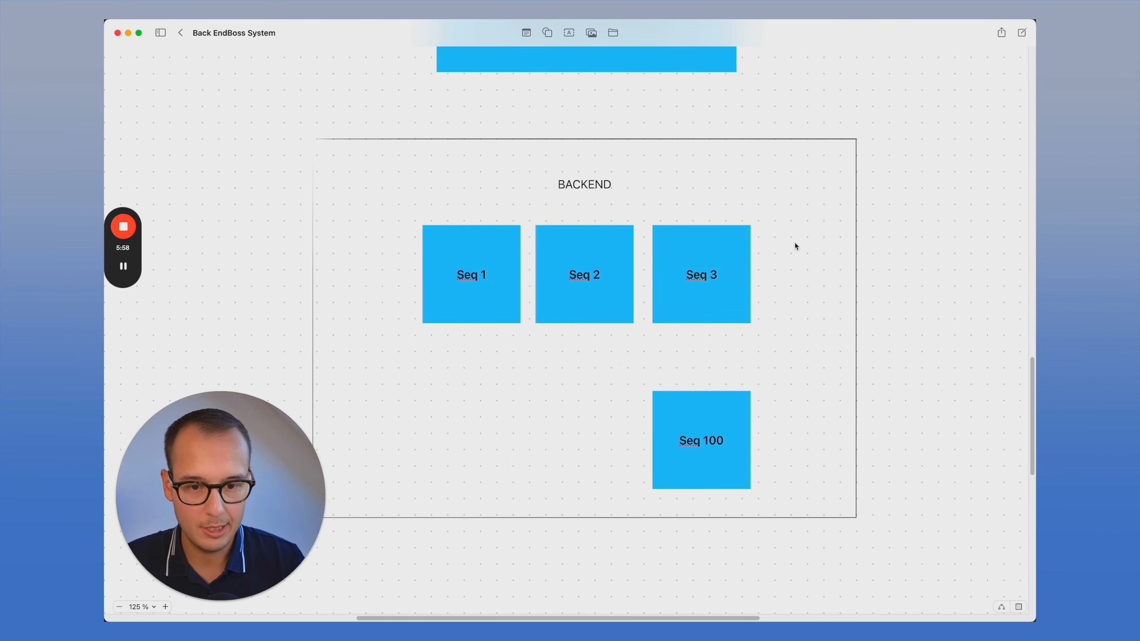
click(584, 184)
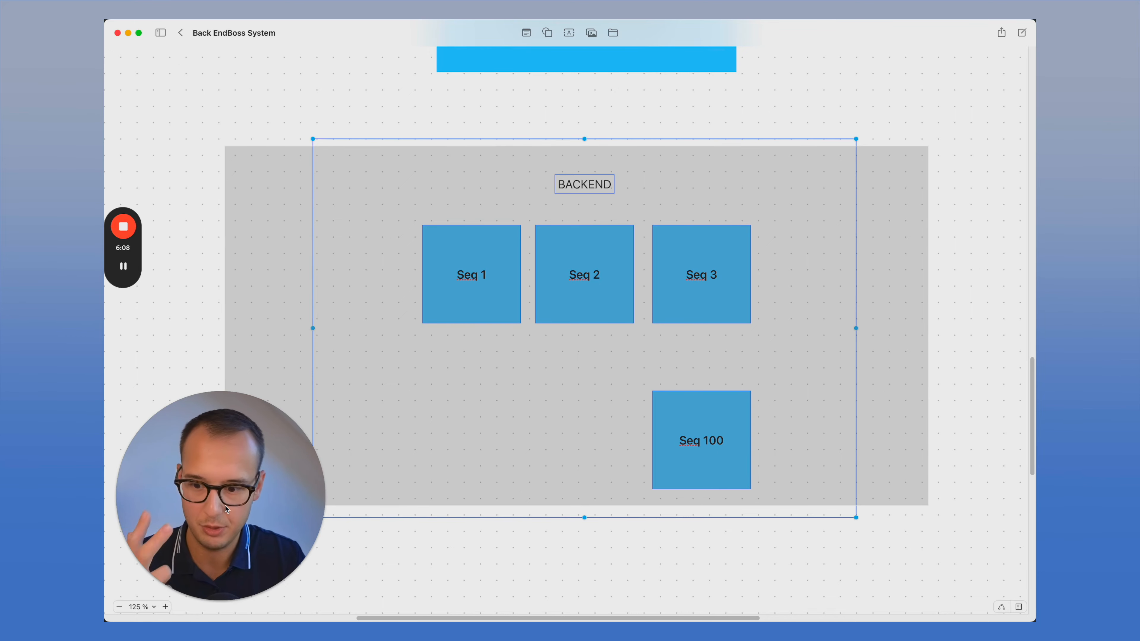
click(580, 551)
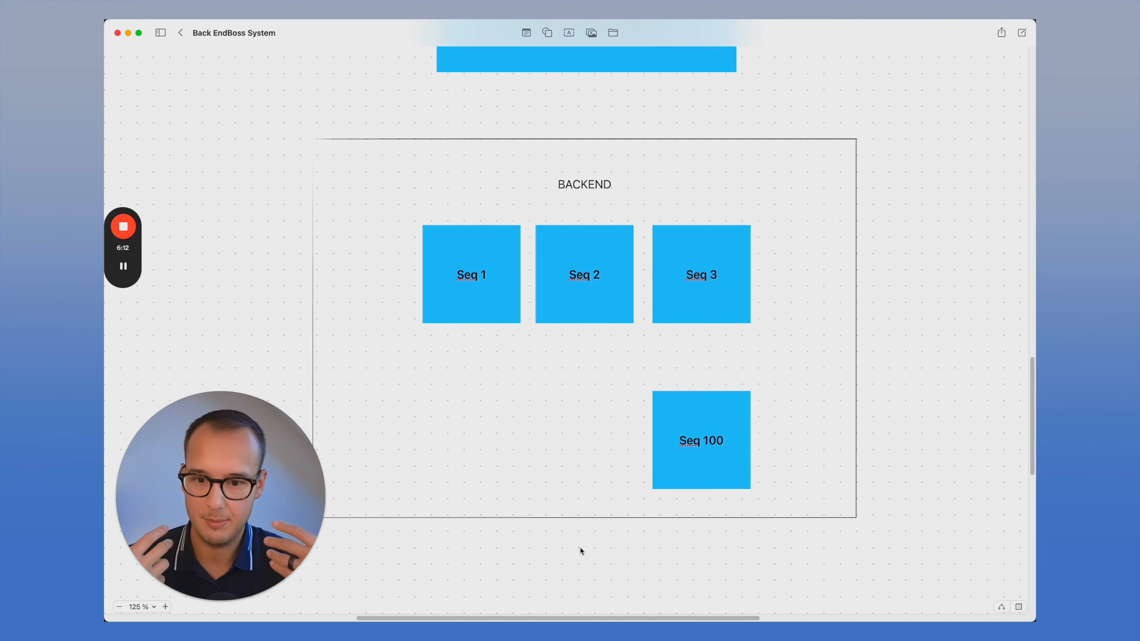
scroll(down, 3)
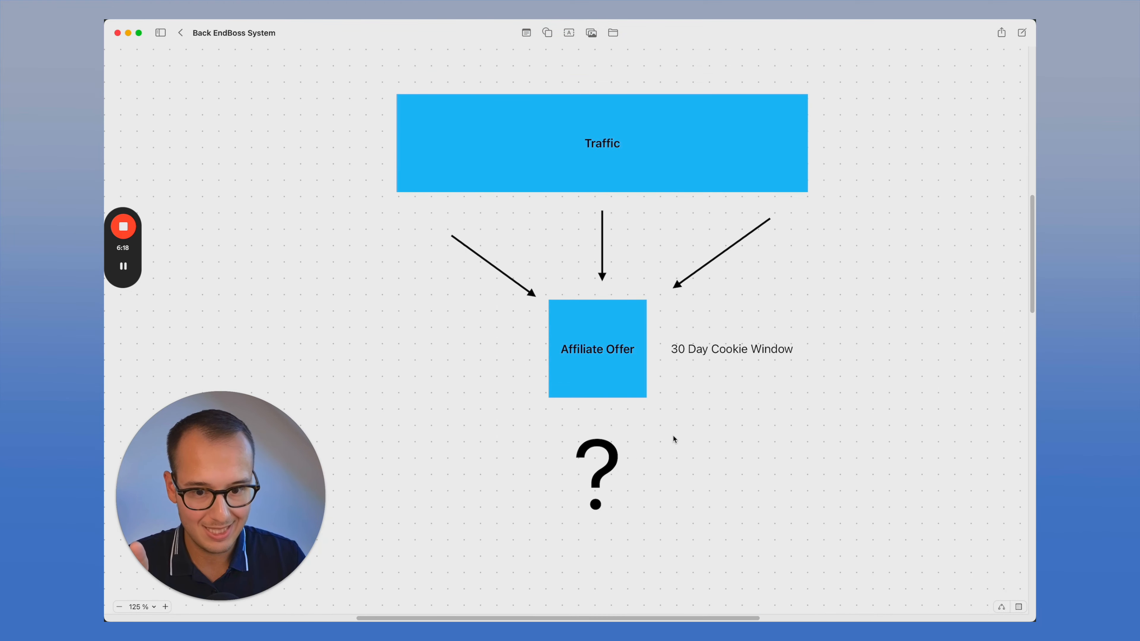
click(596, 350)
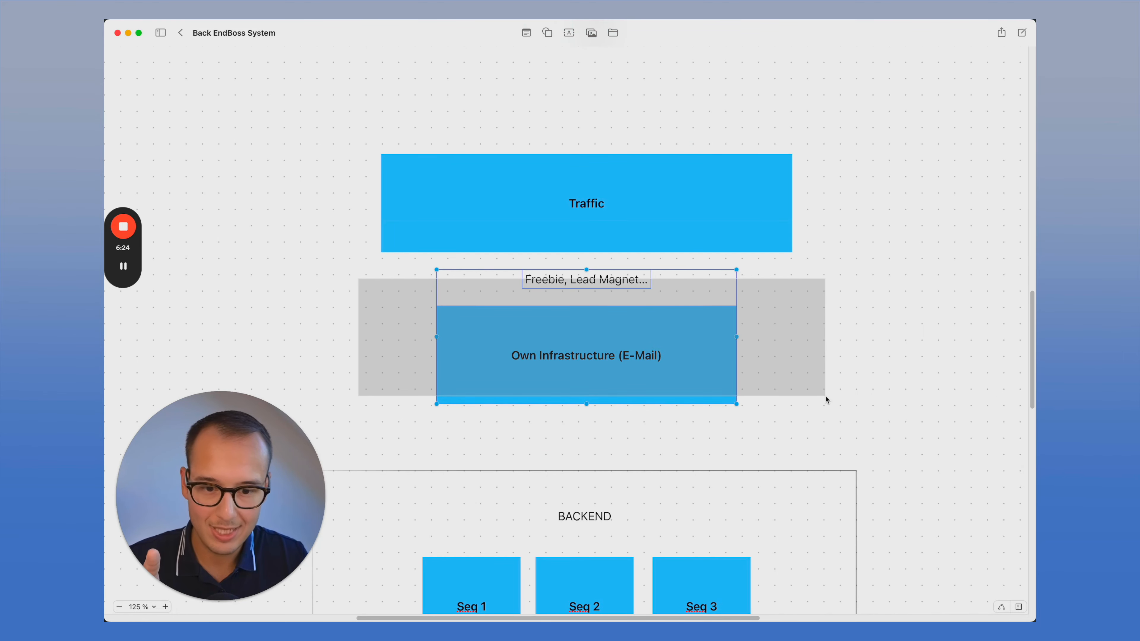
scroll(down, 3)
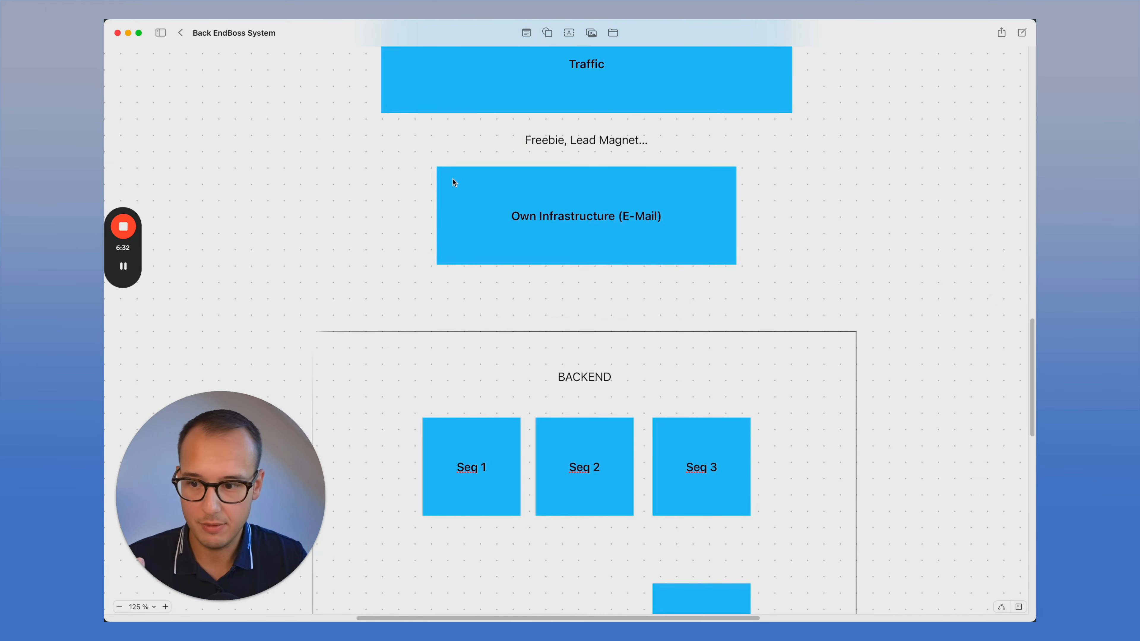
mouse_move(344, 219)
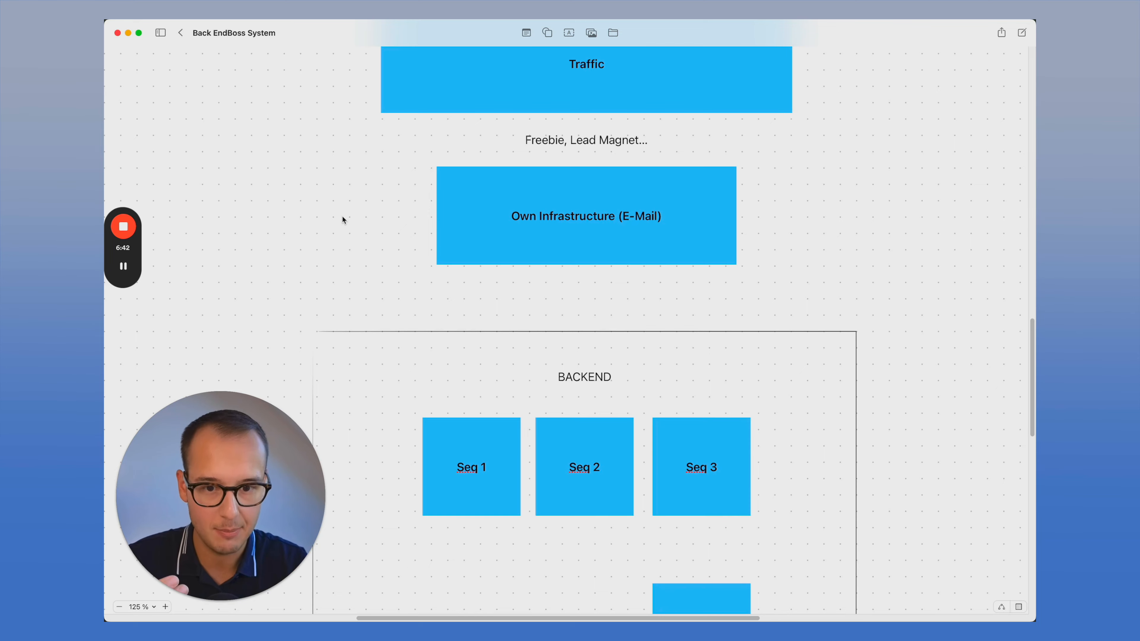
scroll(down, 3)
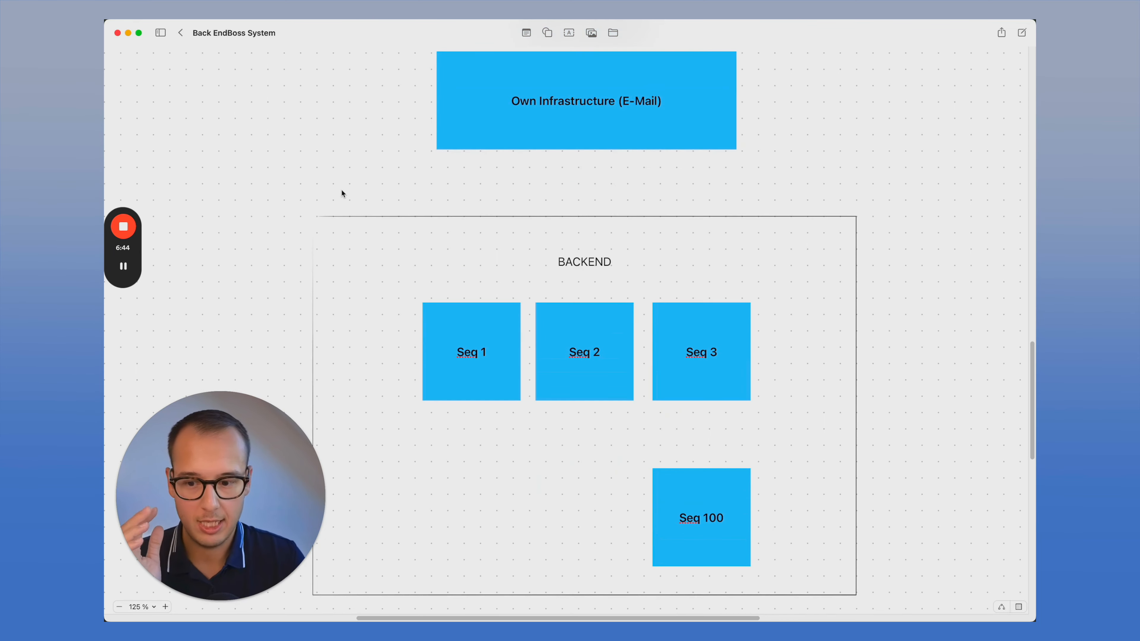
scroll(up, 3)
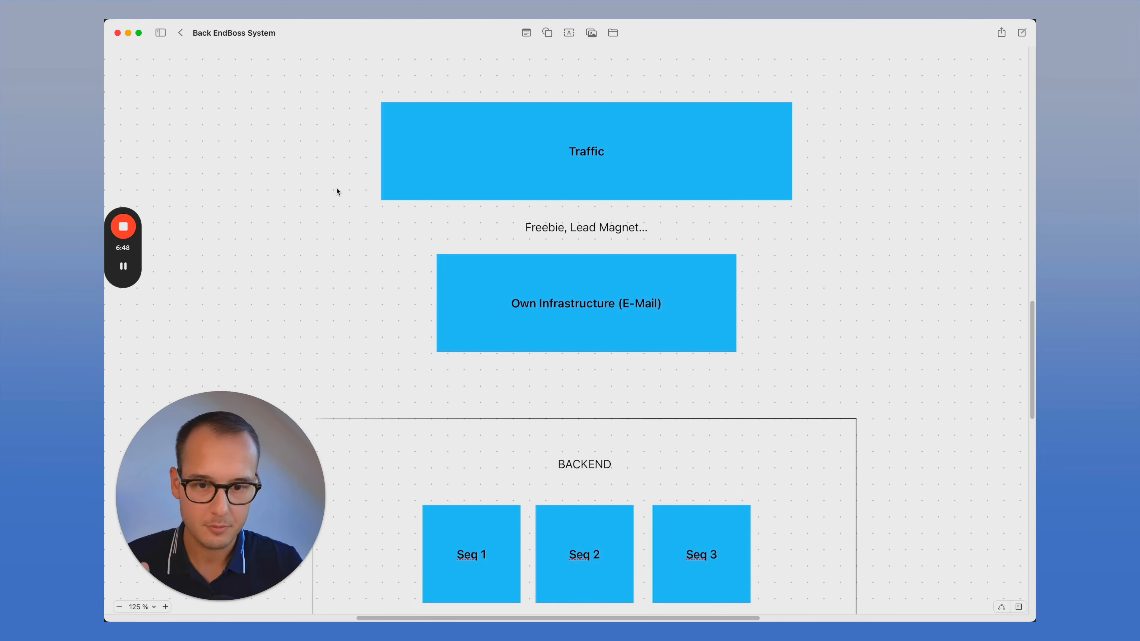
mouse_move(405, 156)
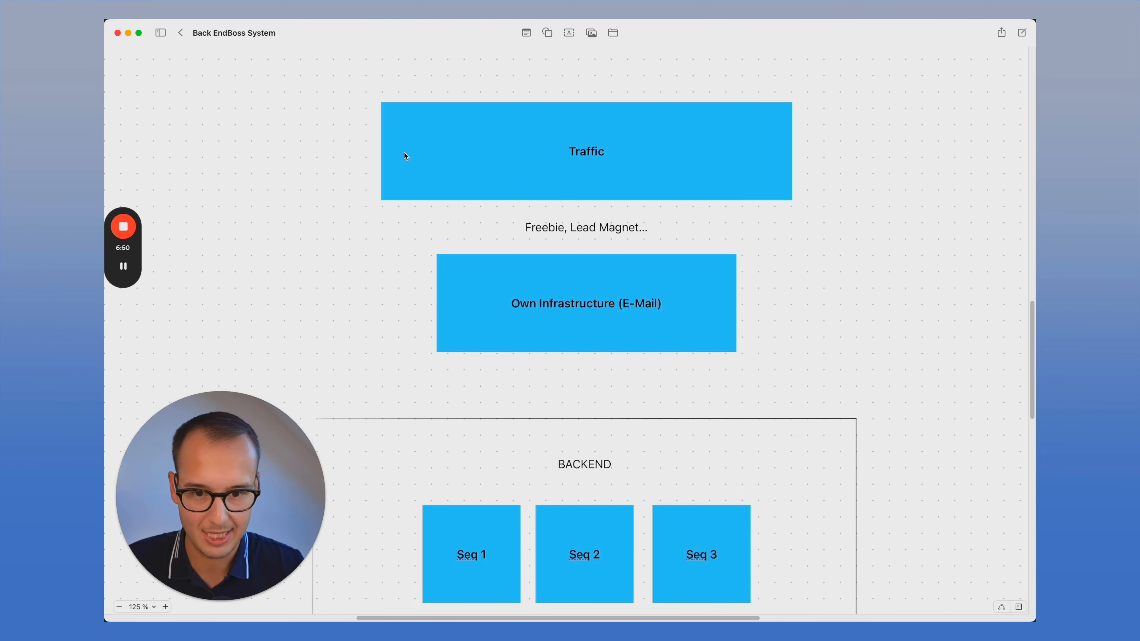
mouse_move(435, 159)
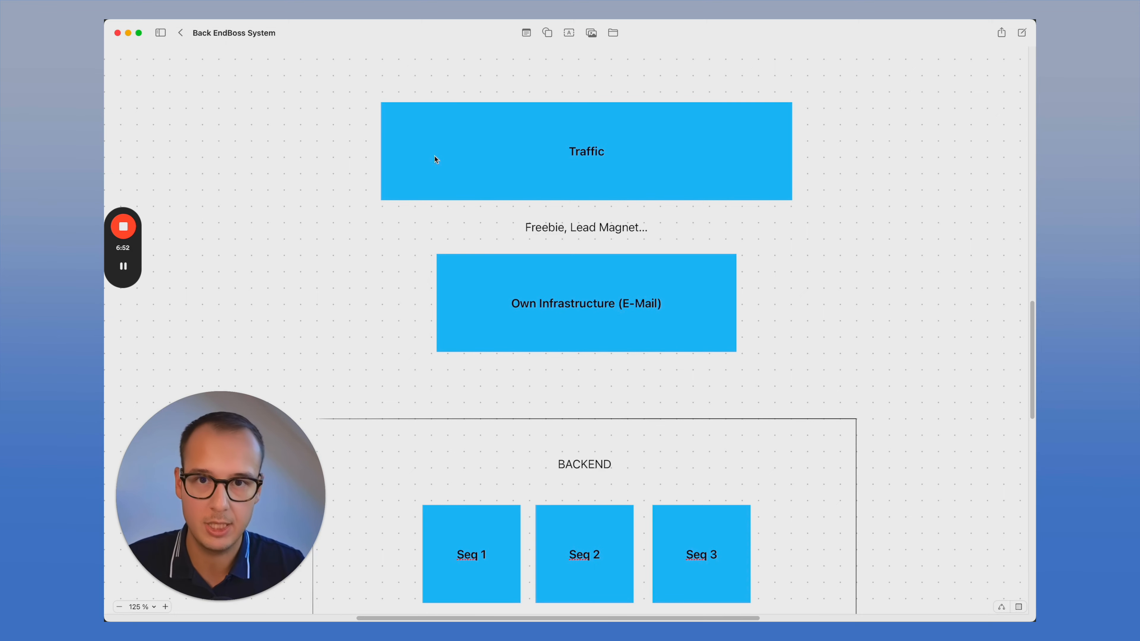
mouse_move(578, 307)
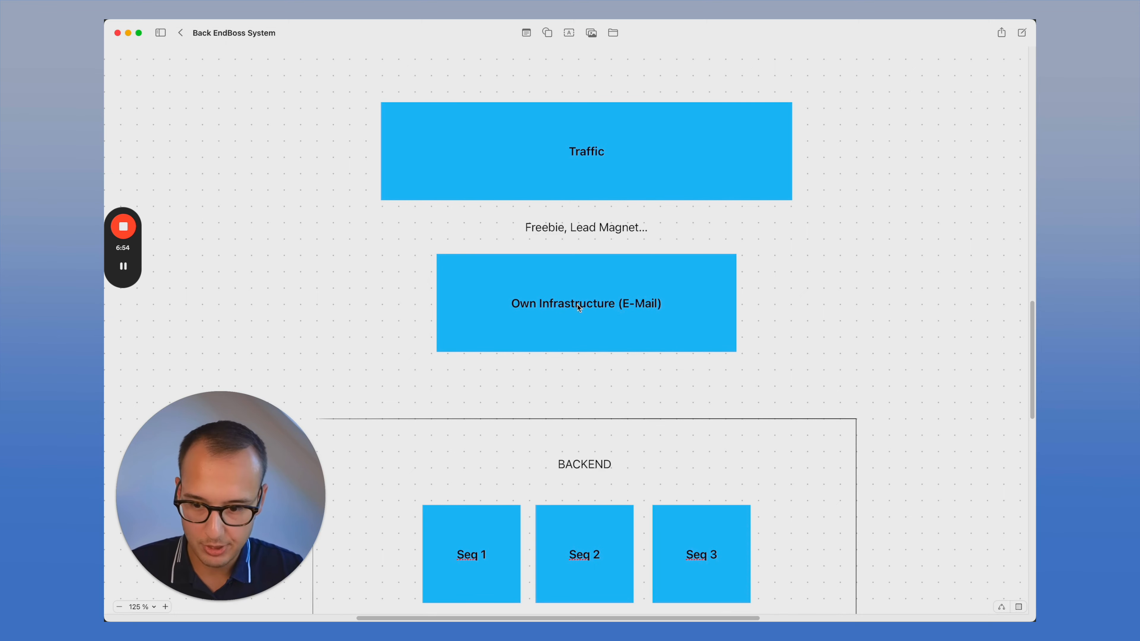
scroll(down, 3)
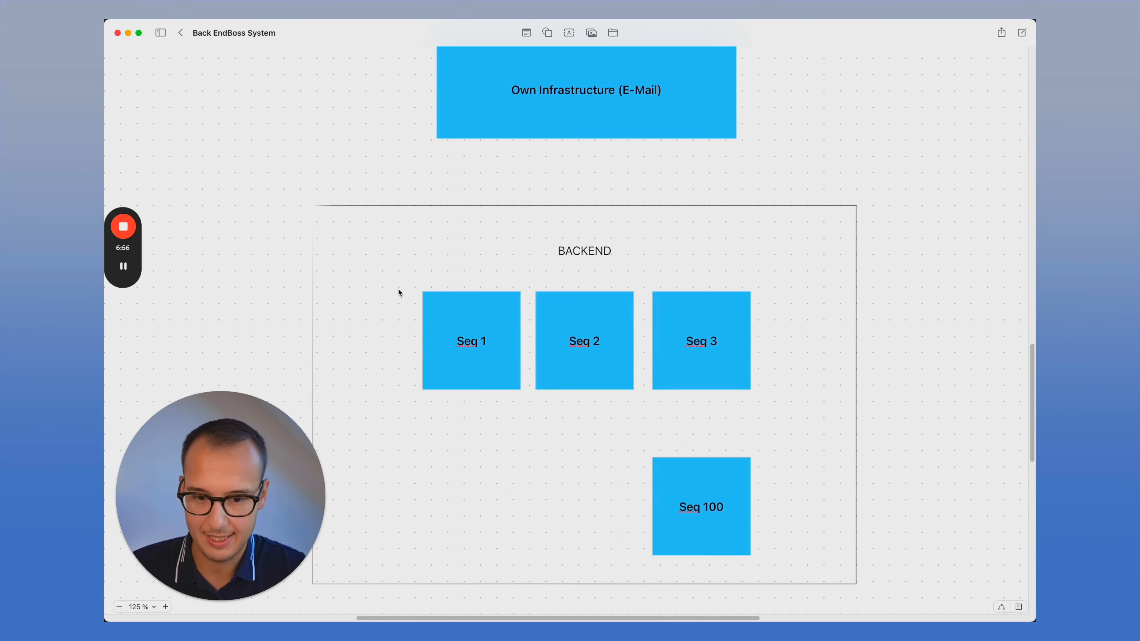
mouse_move(558, 224)
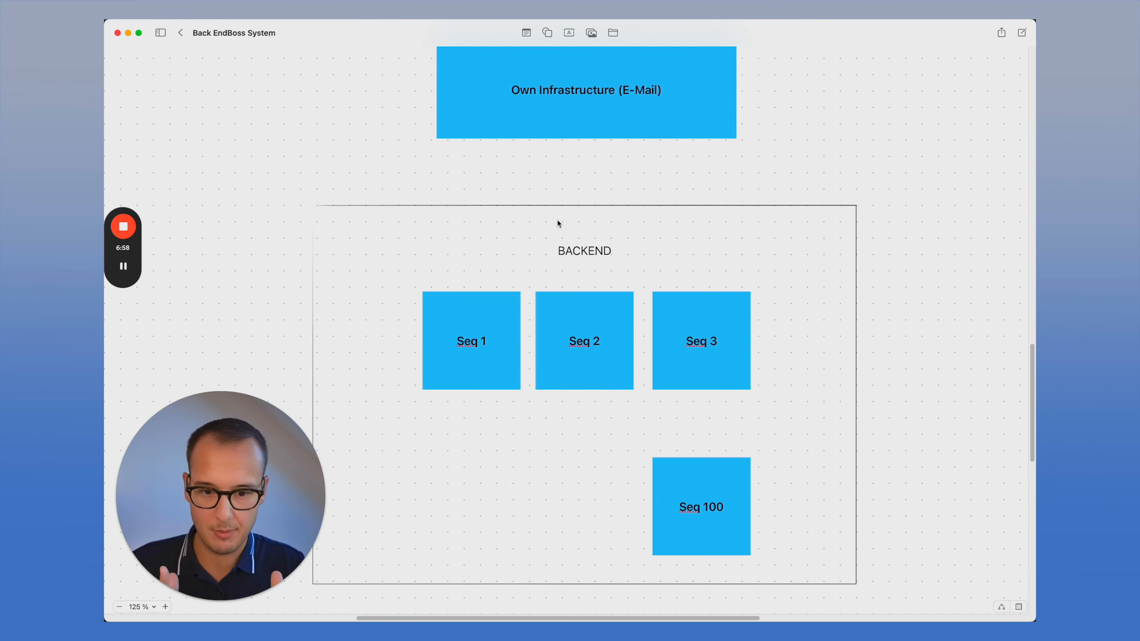